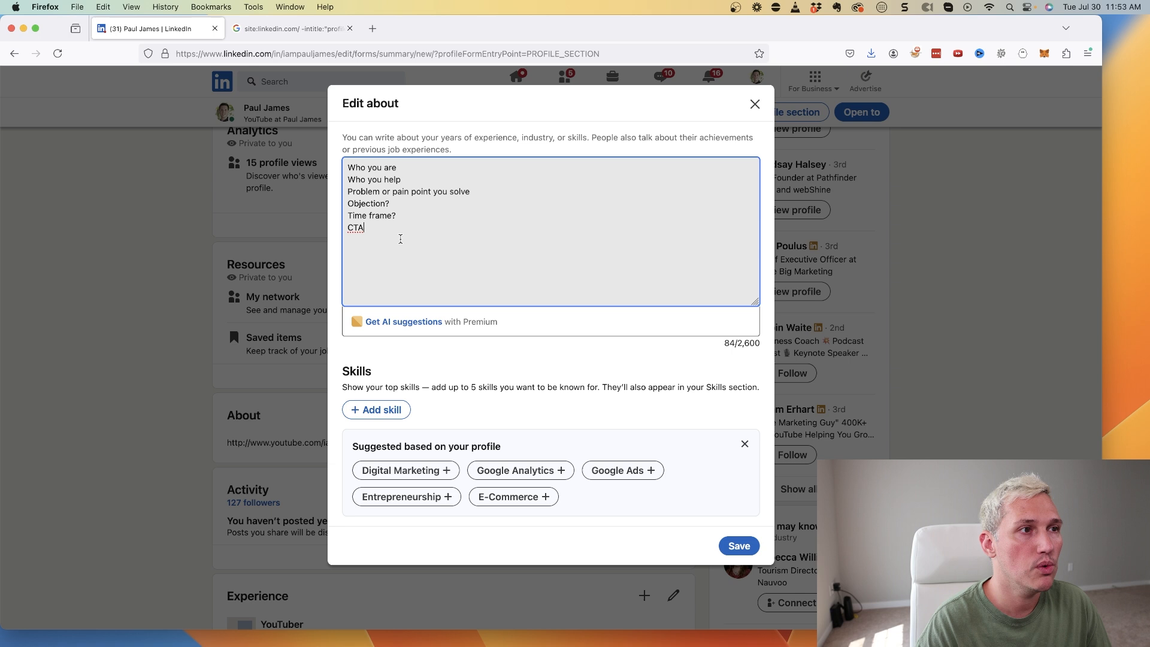
# Finish the six-line About outline: who you are, who you help, pain point, objection, time frame, CTA
pyautogui.press('cmd+a')
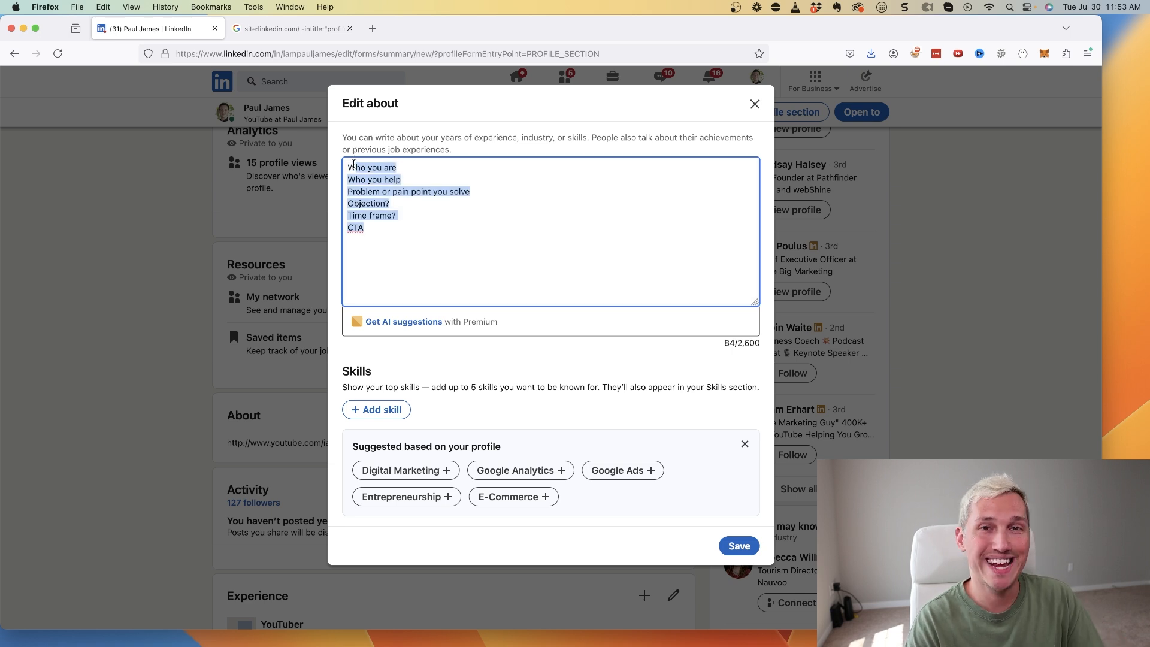
pyautogui.click(350, 167)
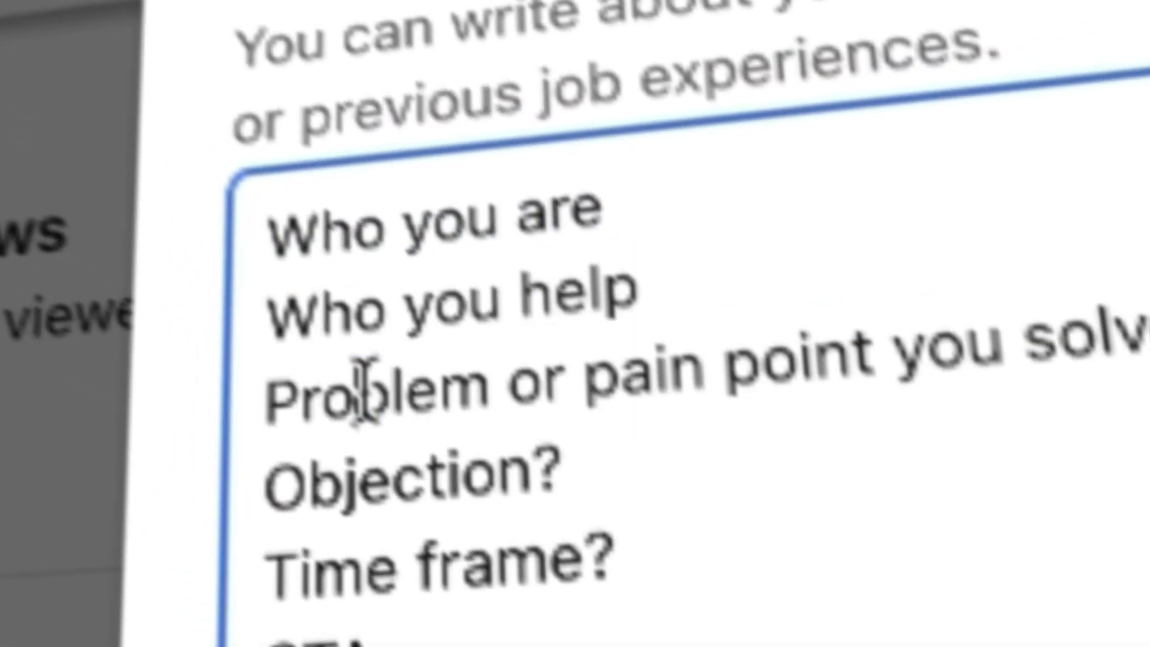
pyautogui.tripleClick(513, 382)
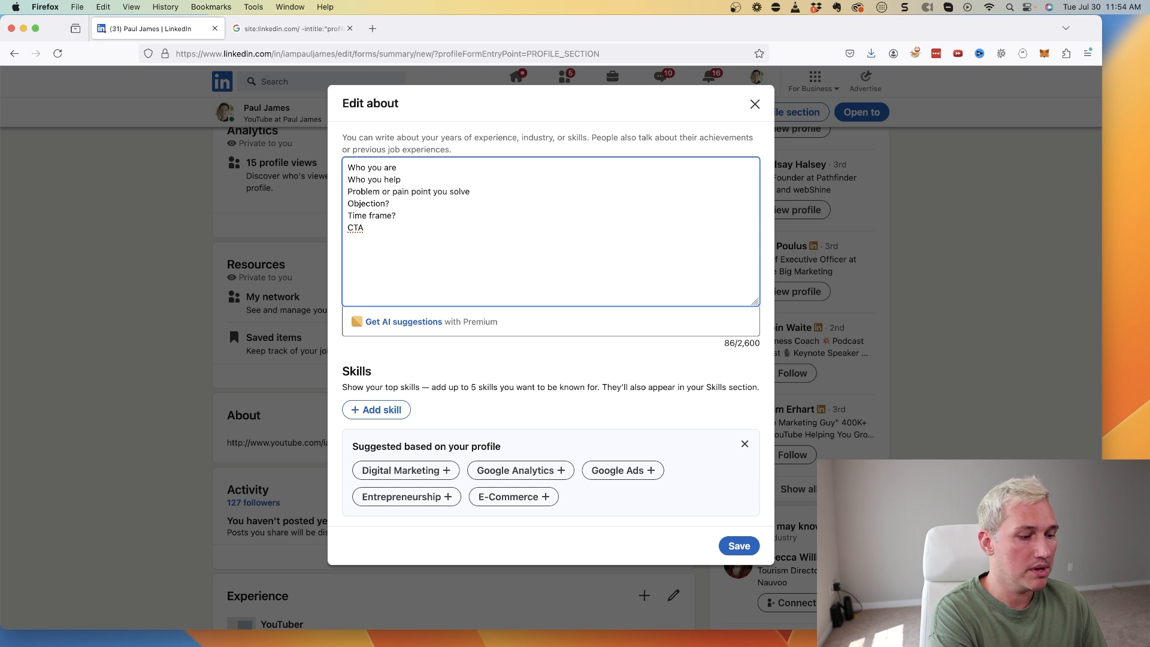
# Type the draft sentence 'I help Roofing contractors' beneath the About outline
pyautogui.write('I hel')
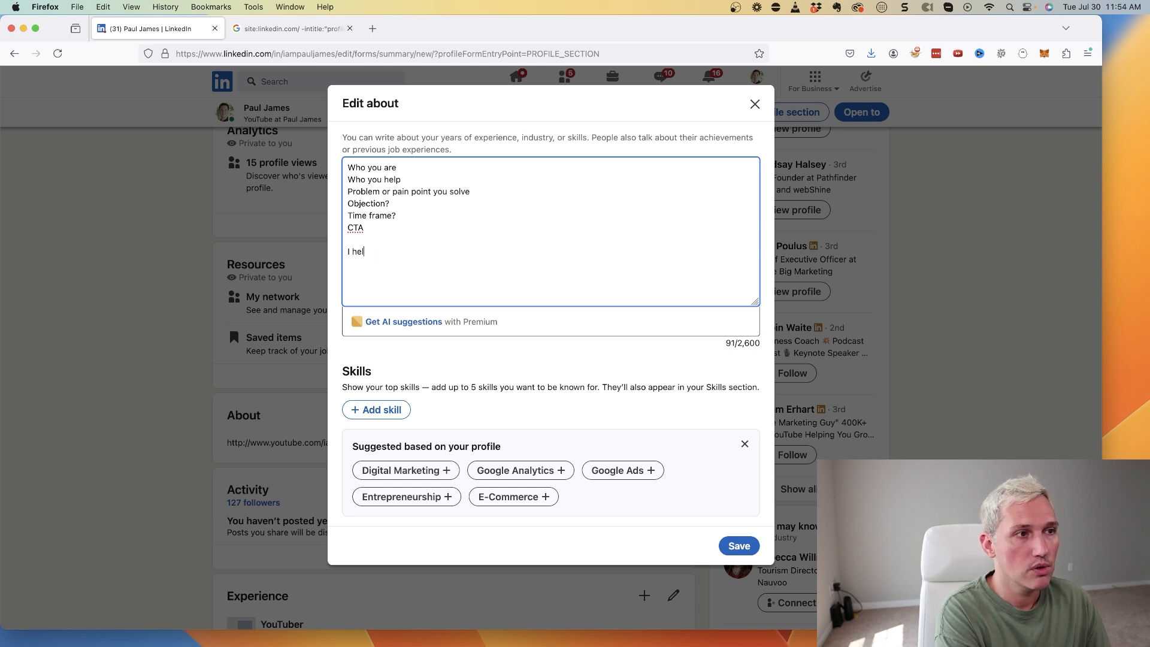
pyautogui.write('p')
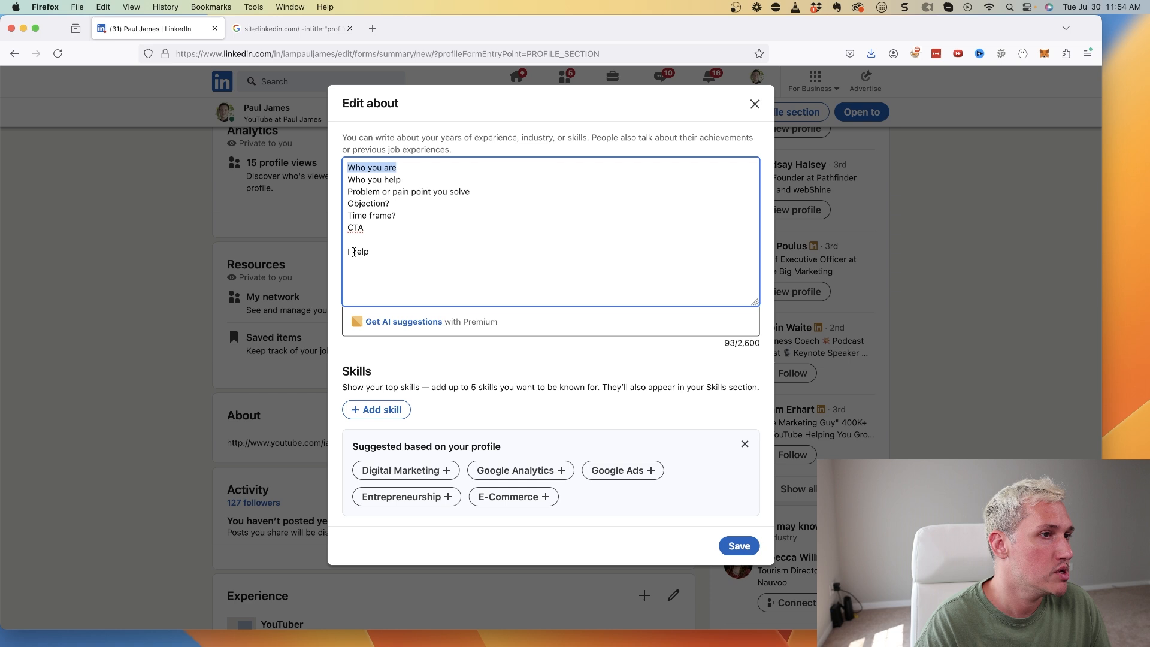
pyautogui.click(398, 251)
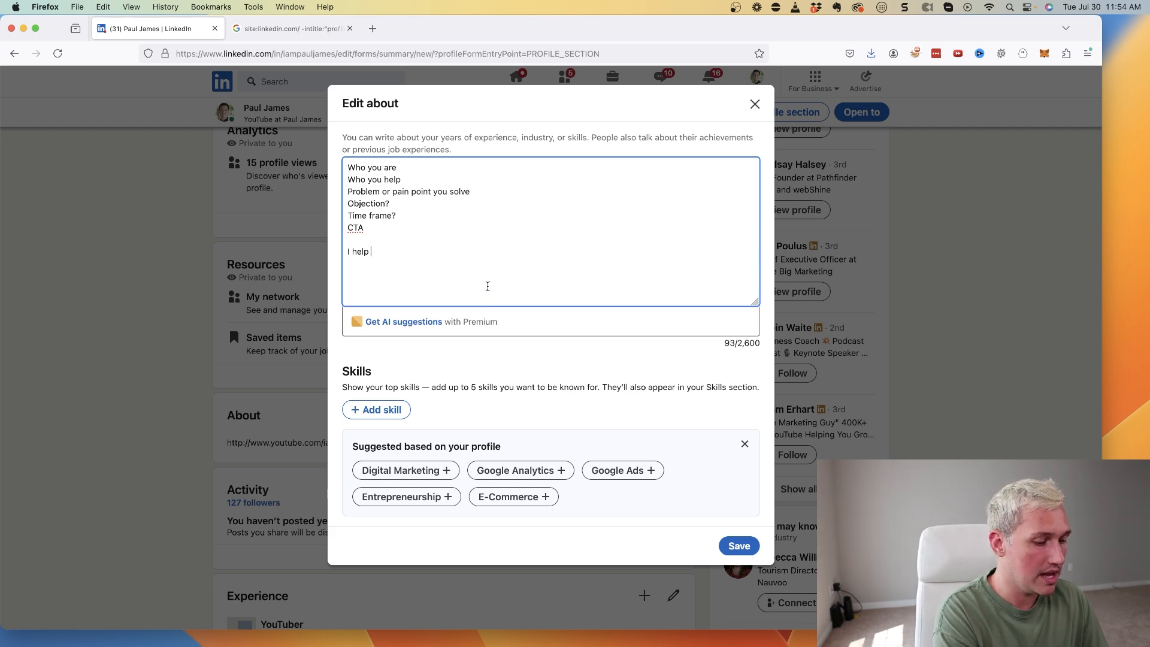
pyautogui.write('pl')
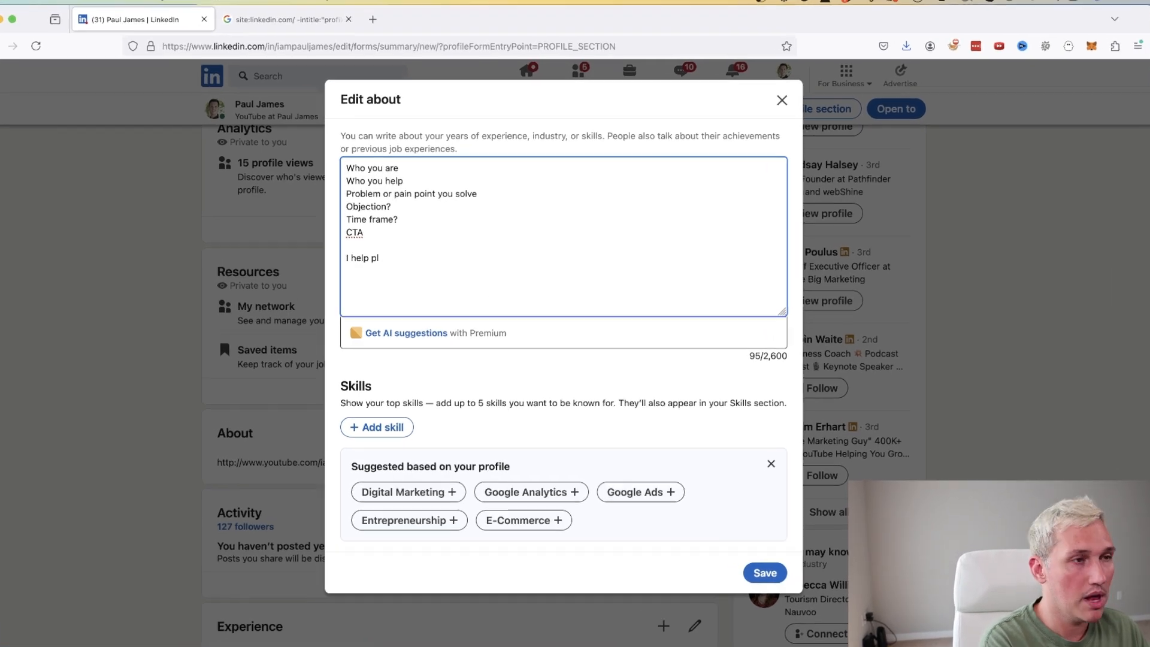
pyautogui.write('Roofing c')
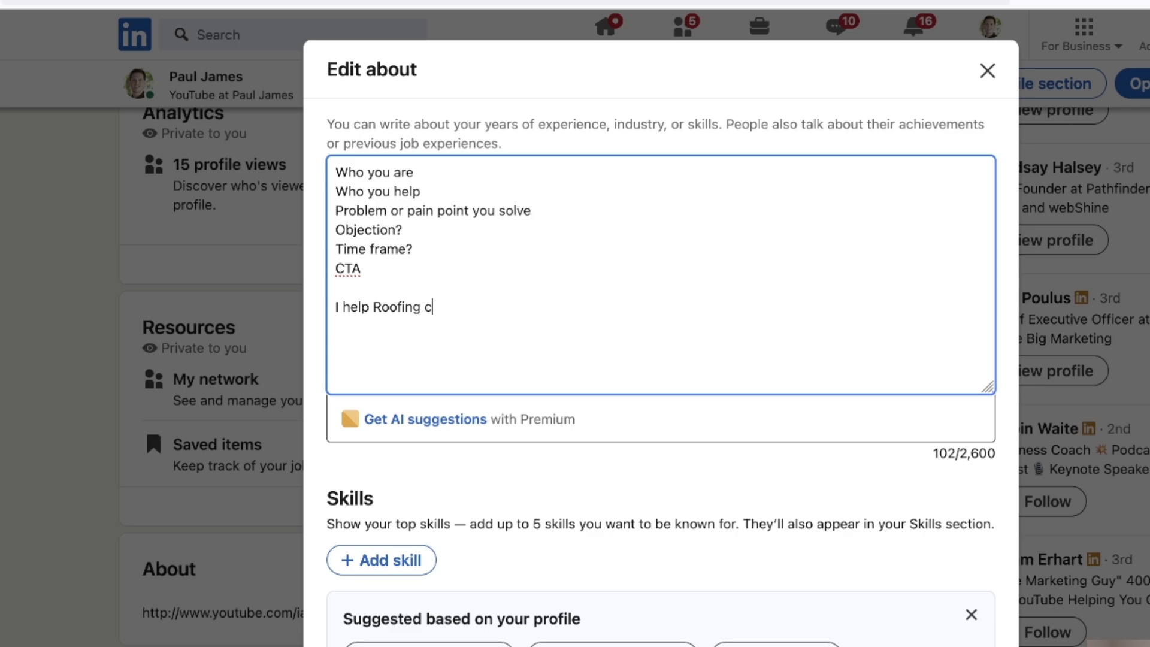
pyautogui.write('ontractors')
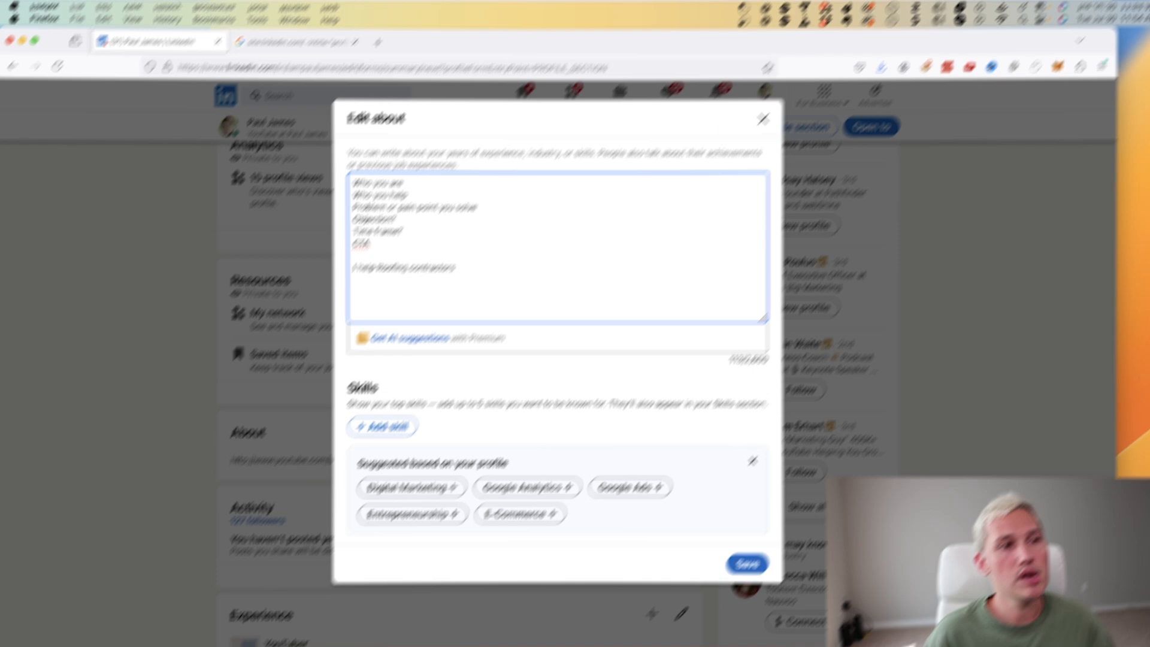
pyautogui.write('I help Roofing contractors')
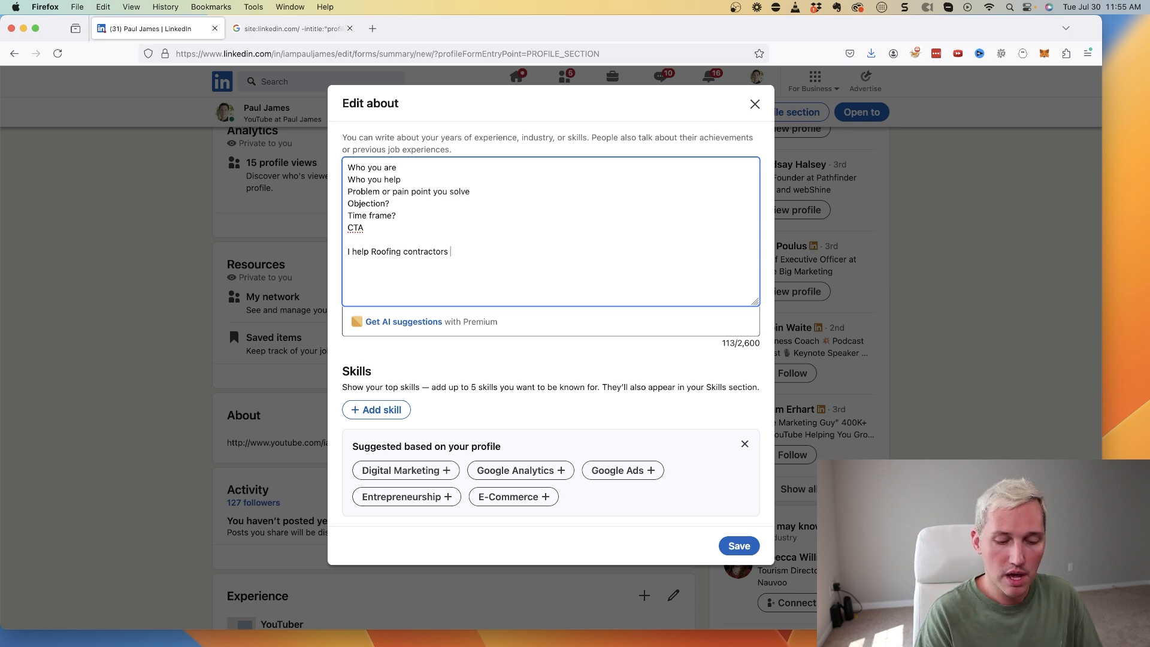
pyautogui.press('Backspace')
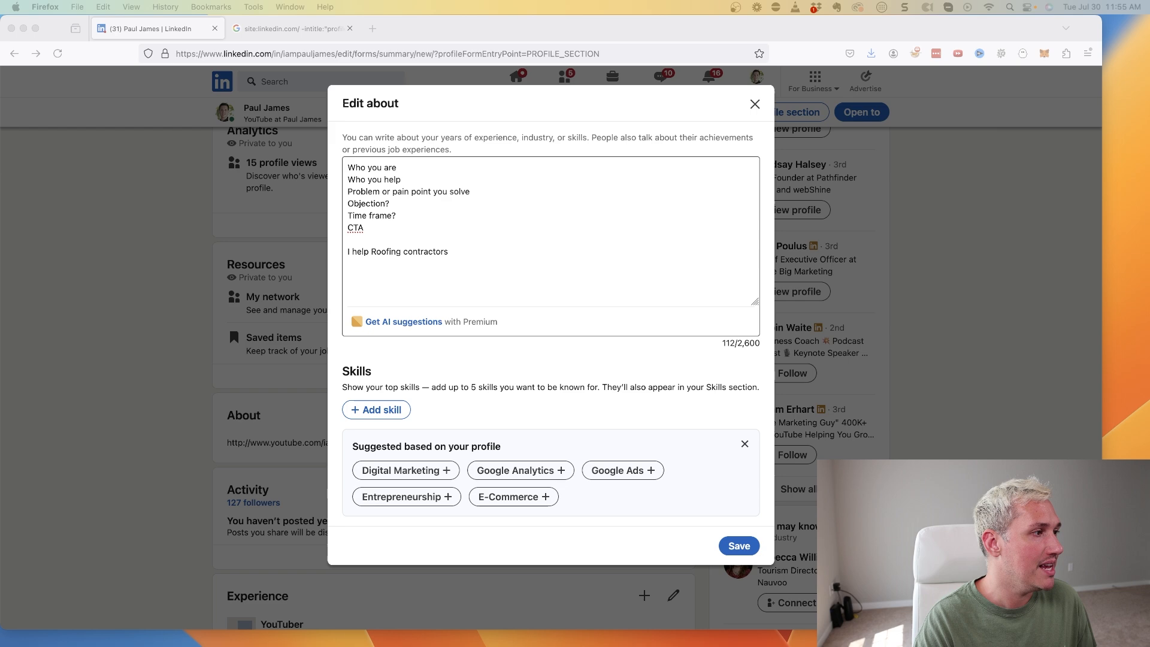
pyautogui.click(653, 330)
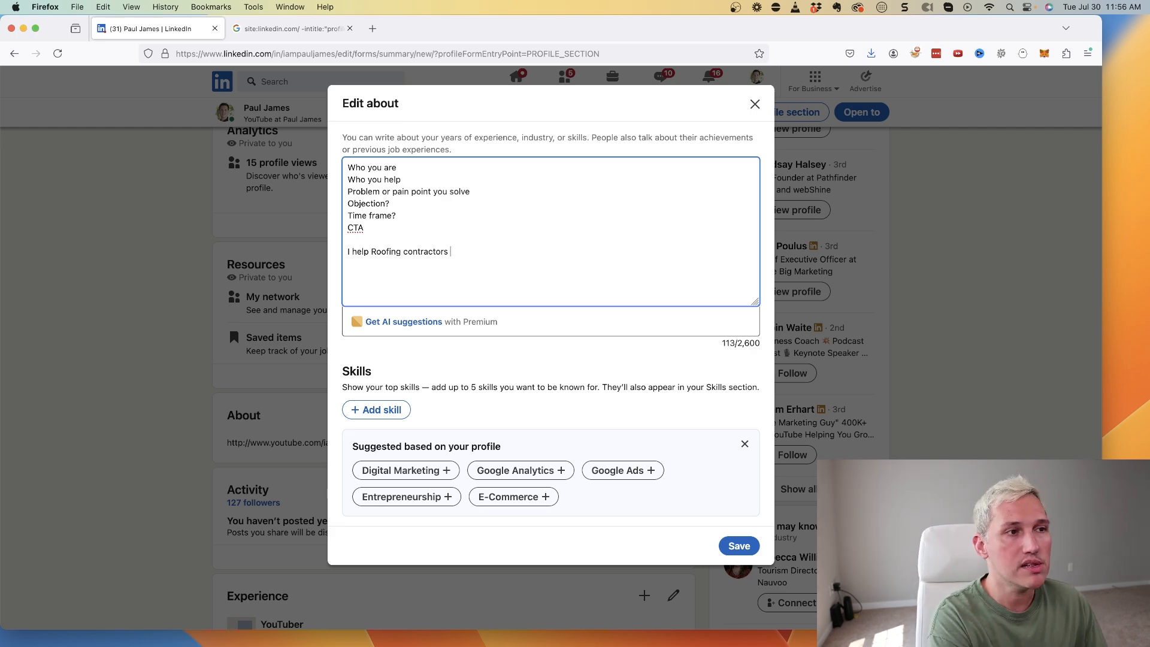
# Continue the sentence with 'get more re-roof customers without getting ghosted', erasing abandoned wording
pyautogui.write('generate mor')
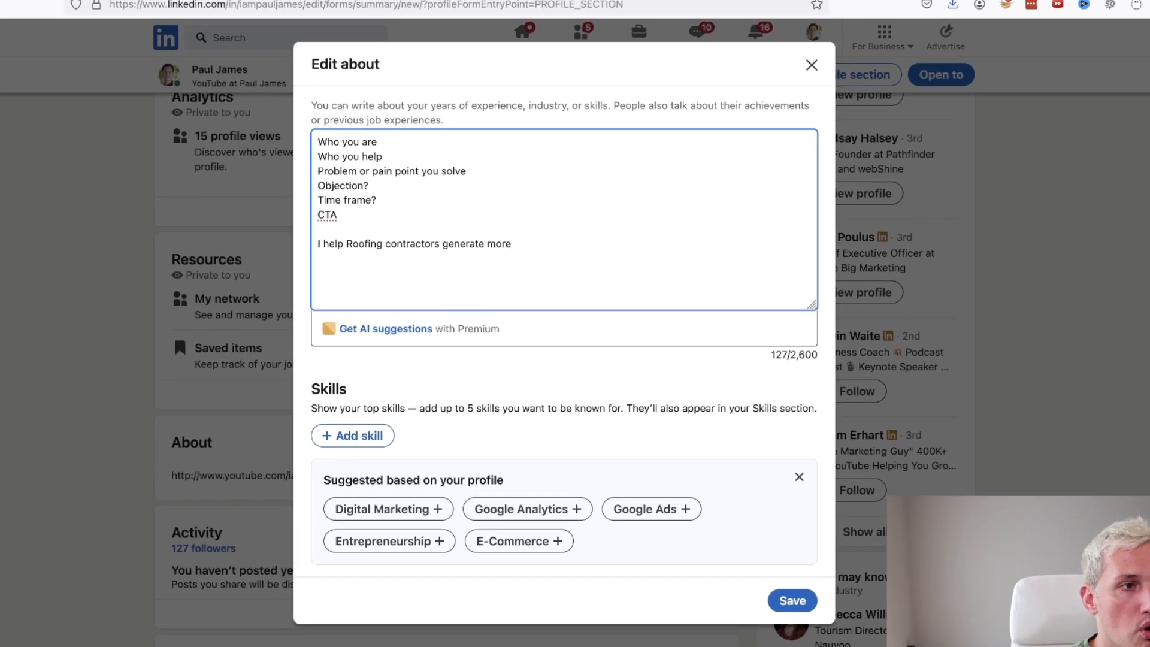
pyautogui.write('esti')
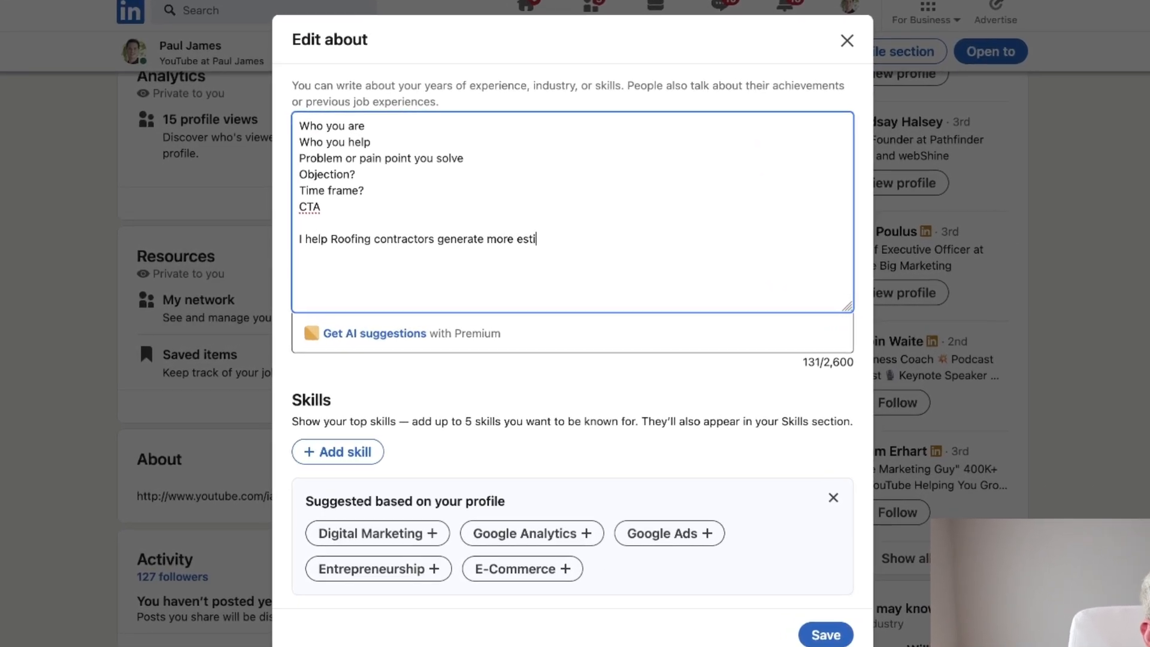
pyautogui.press('Backspace')
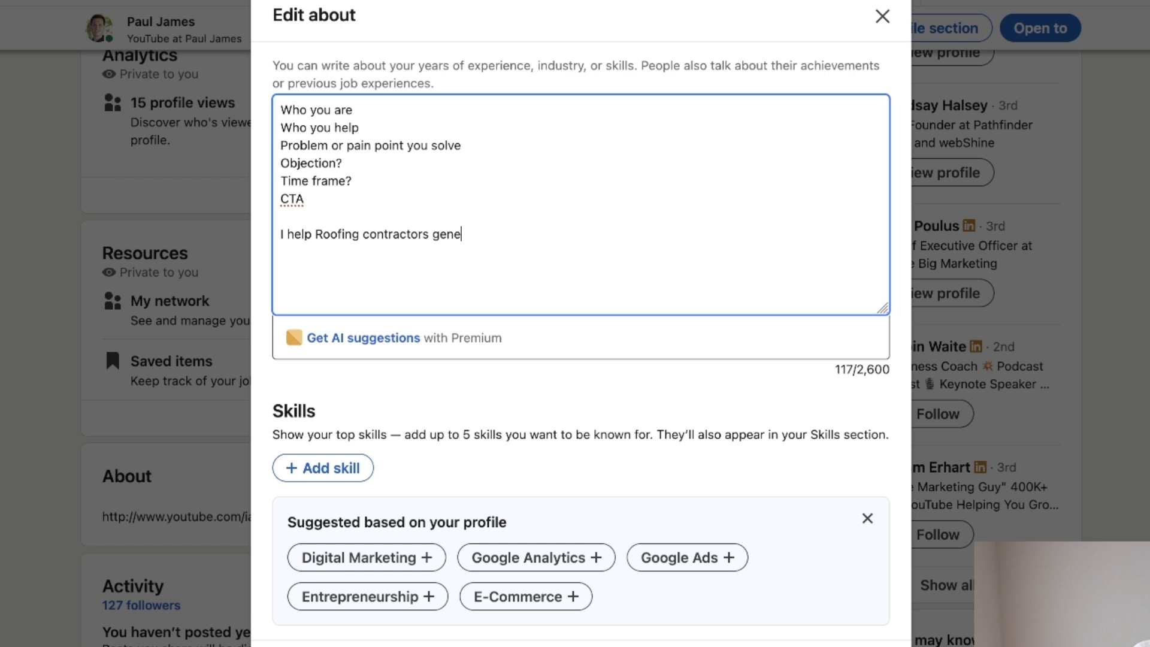
pyautogui.write('get more re-f')
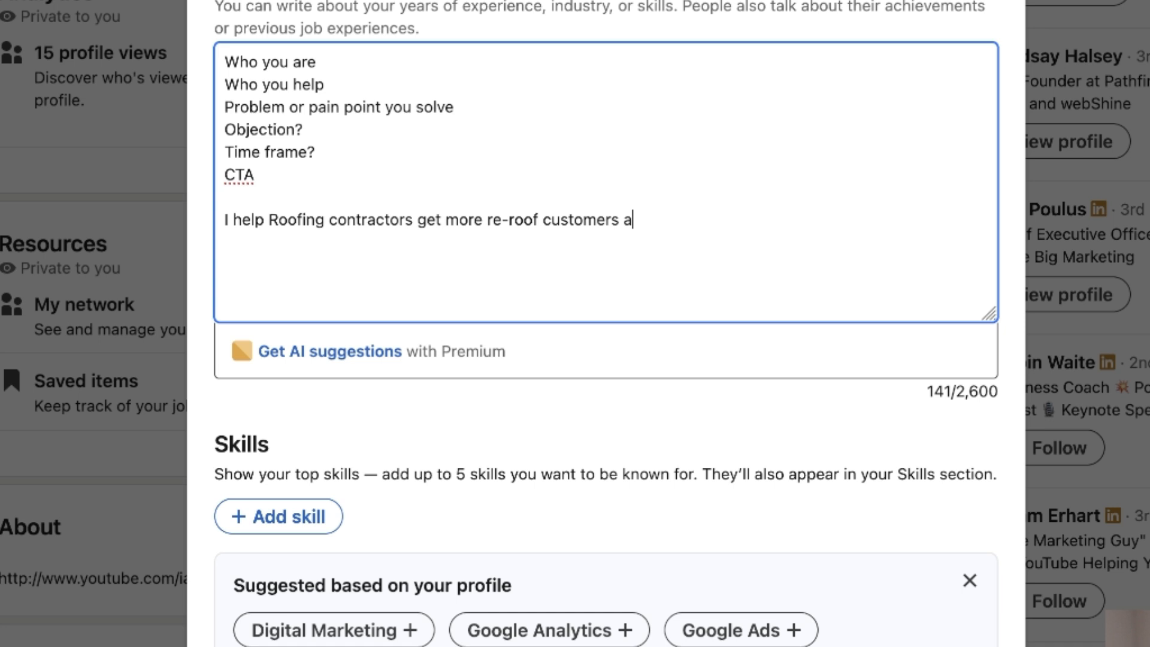
pyautogui.write('without having t')
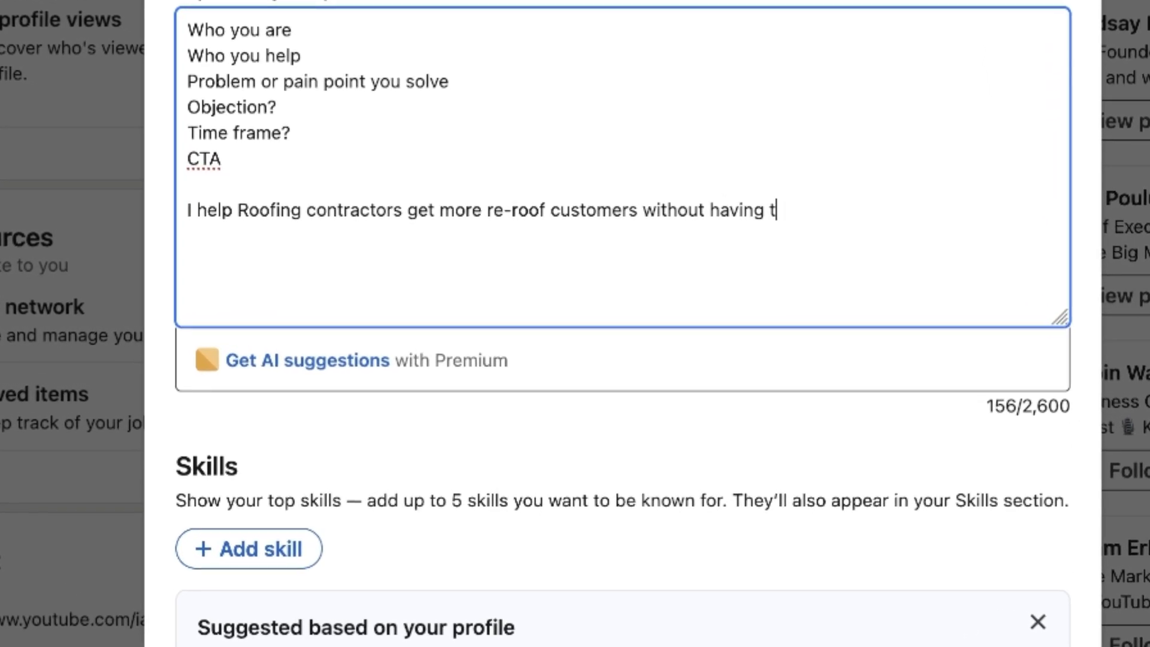
pyautogui.press('Backspace')
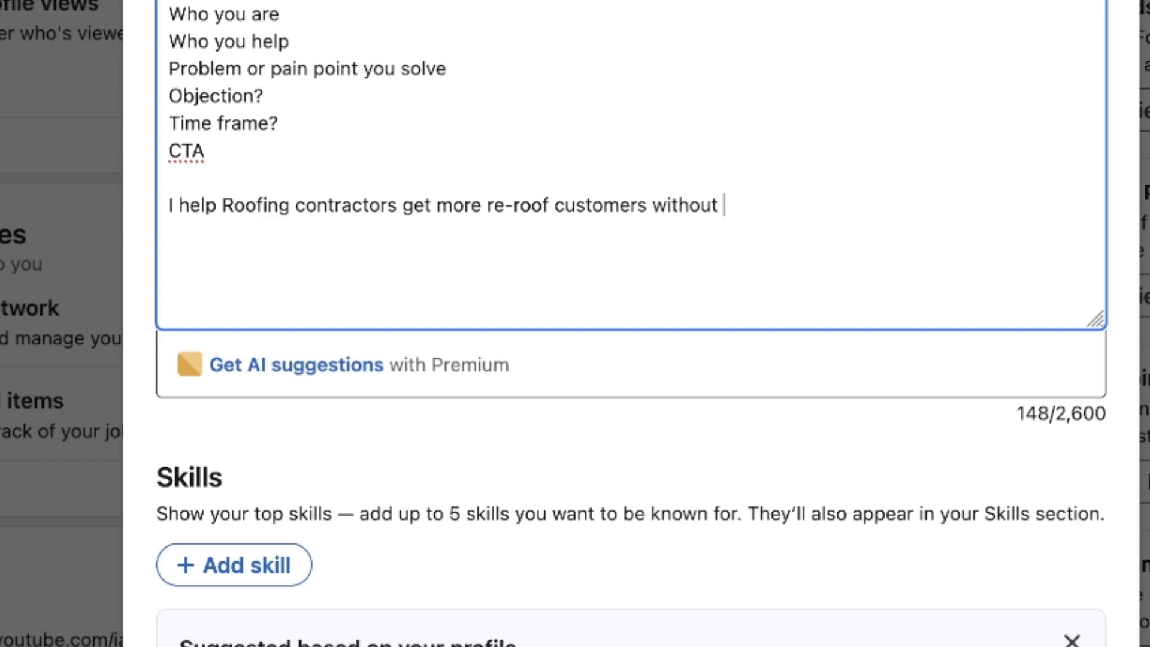
pyautogui.write('getting ghosted')
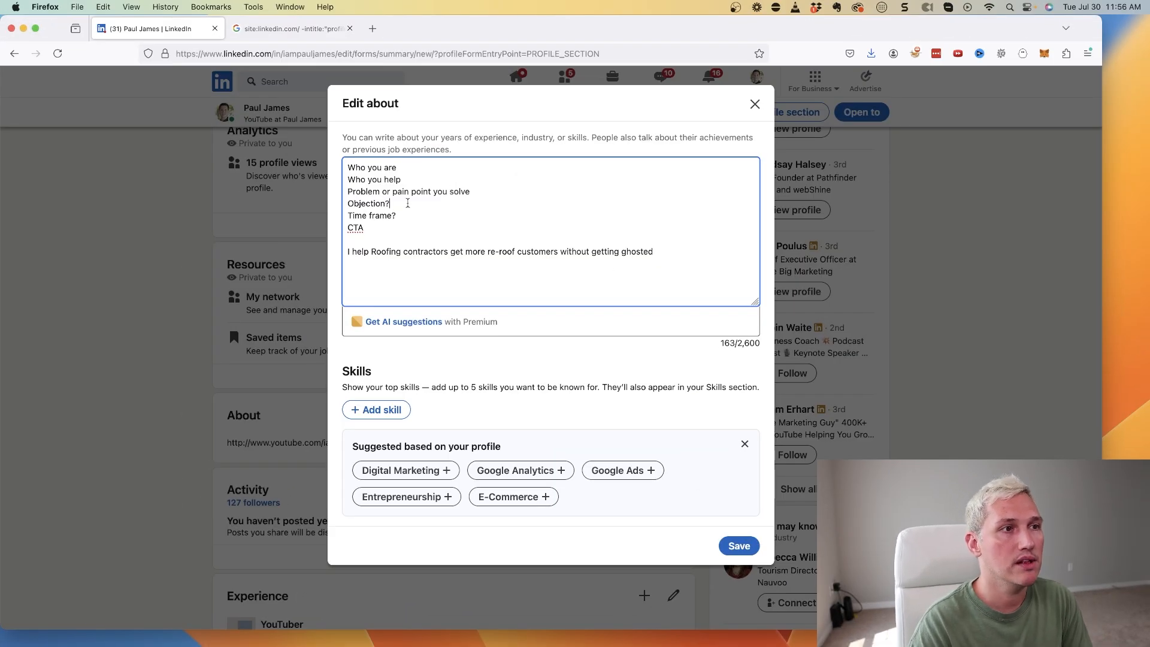
# Annotate the pain-point line '<- more re-roof' and the objection line '<- ghosted'
pyautogui.write('<-')
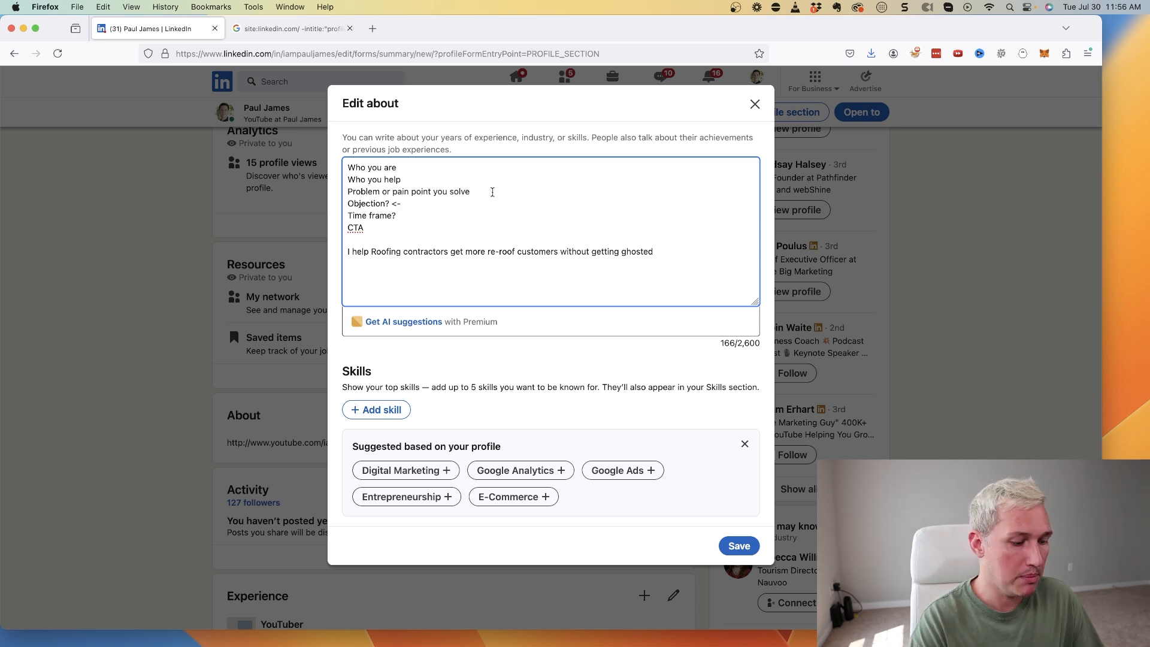
pyautogui.write('<- more re')
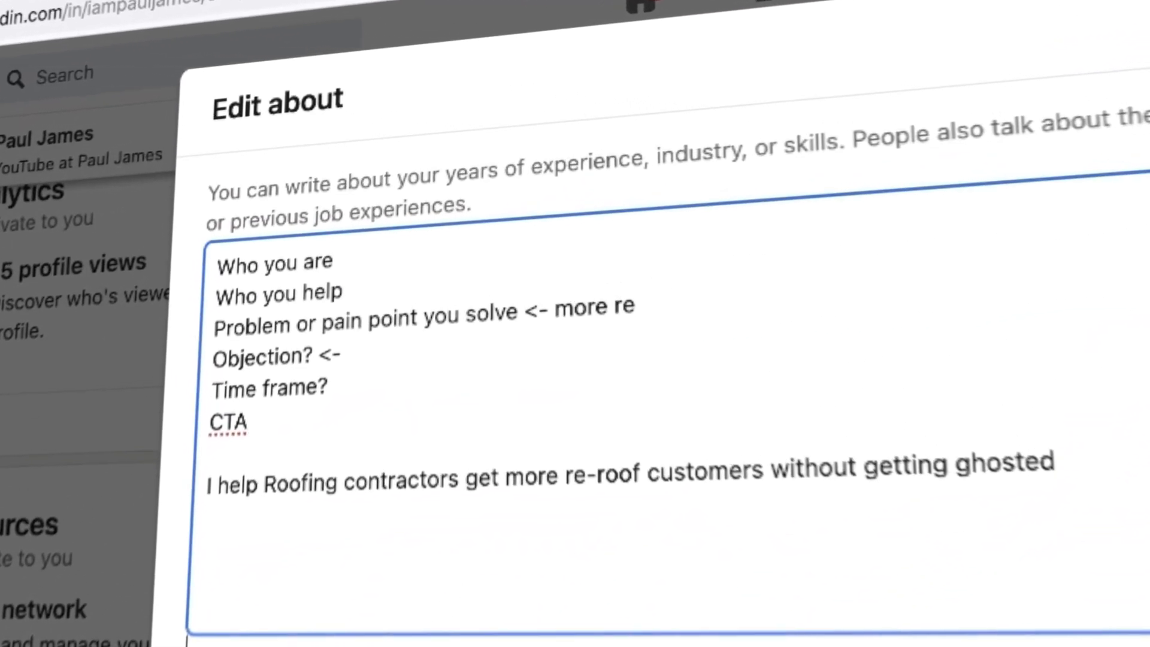
pyautogui.write('-roof')
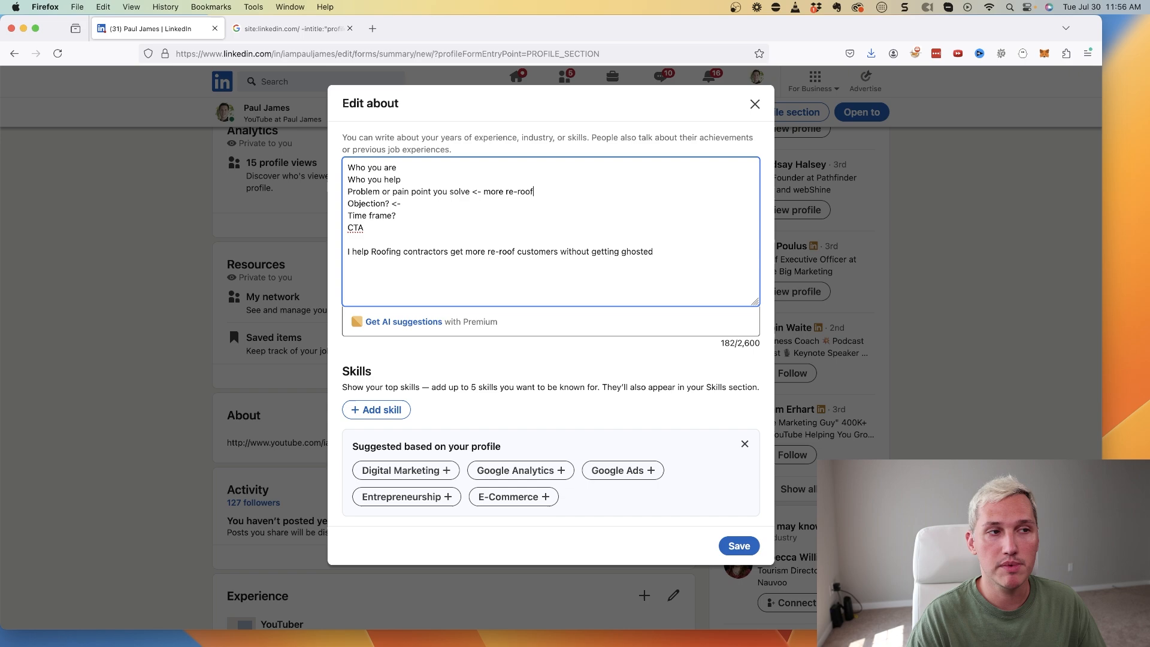
pyautogui.write('" "')
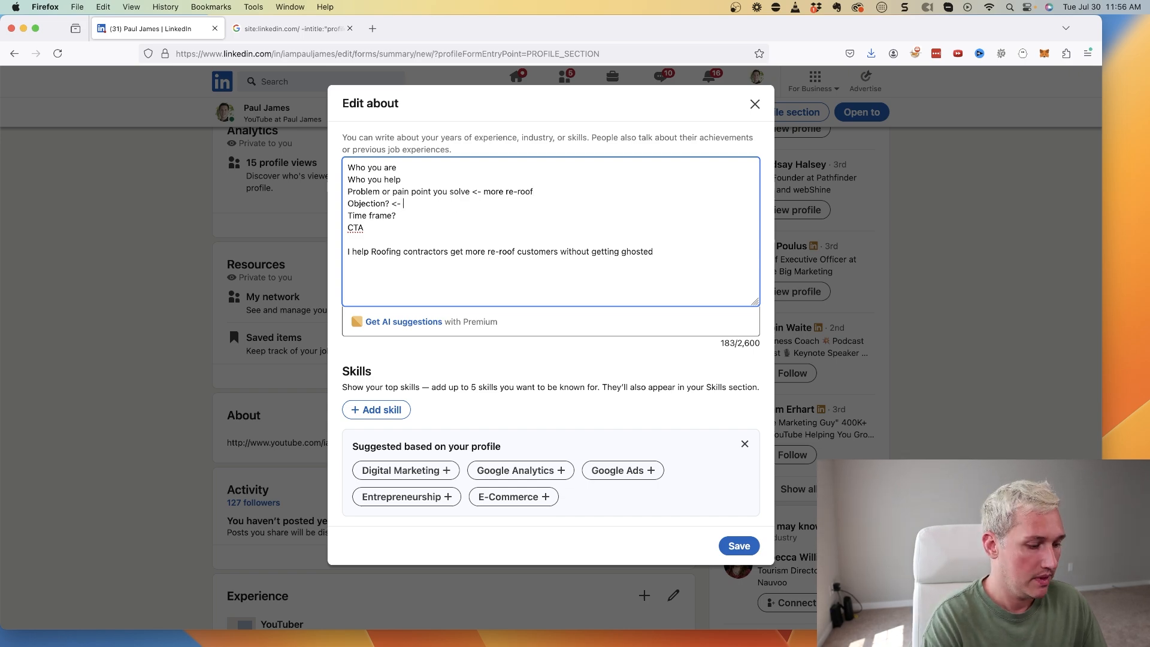
pyautogui.write('ghosted')
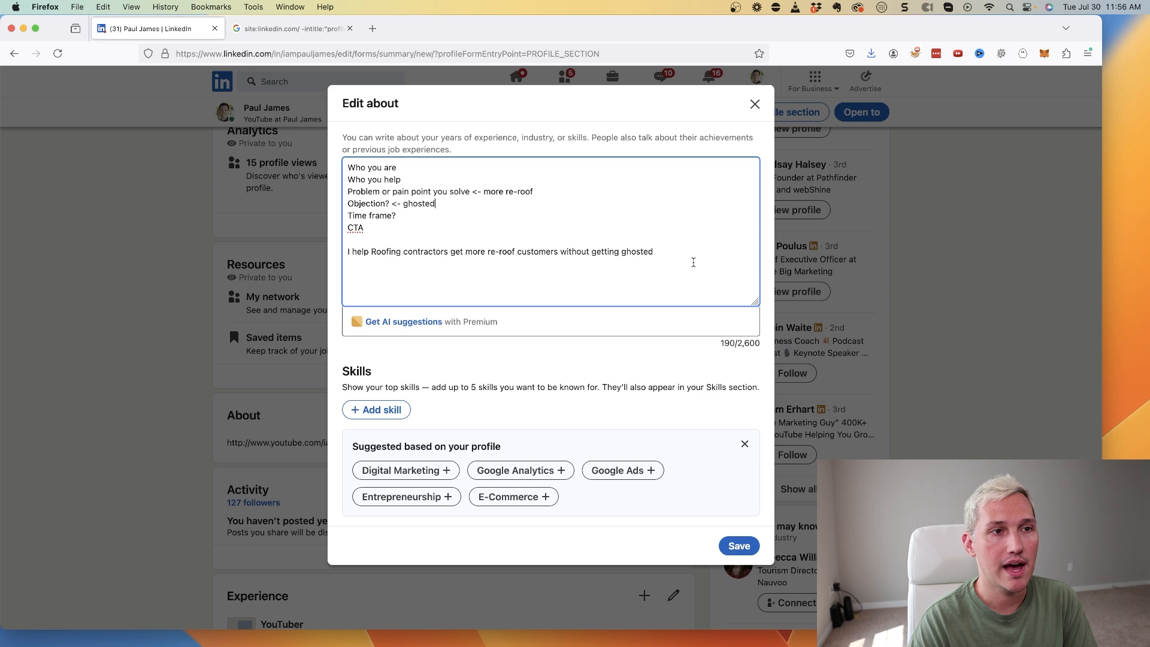
pyautogui.doubleClick(620, 252)
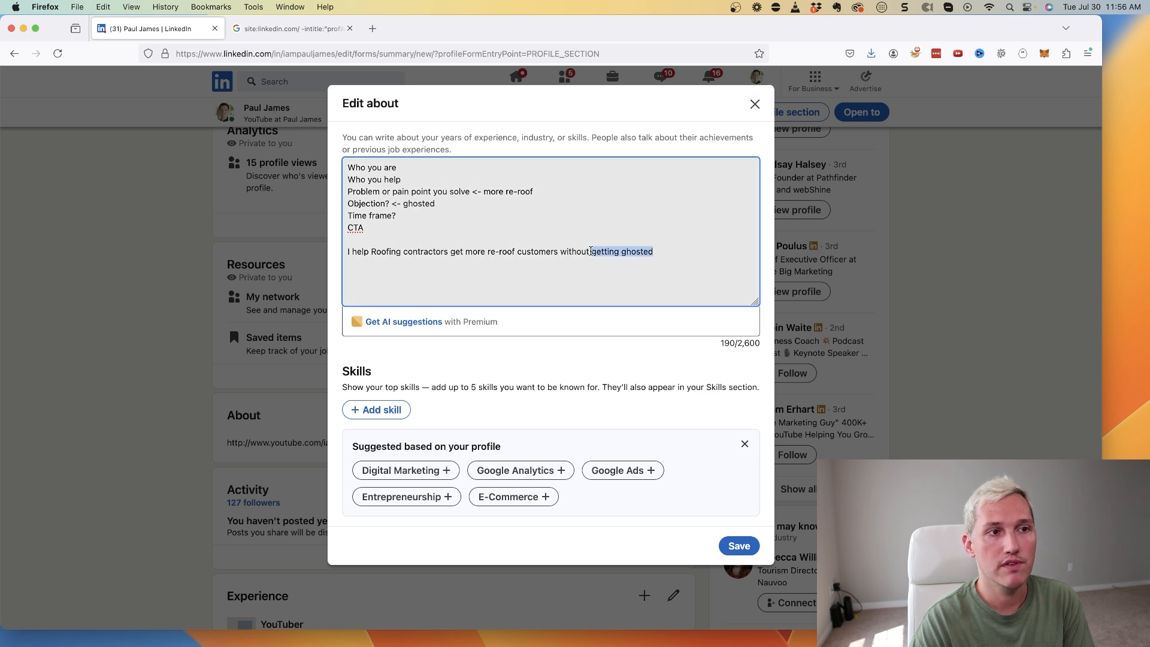
pyautogui.doubleClick(535, 251)
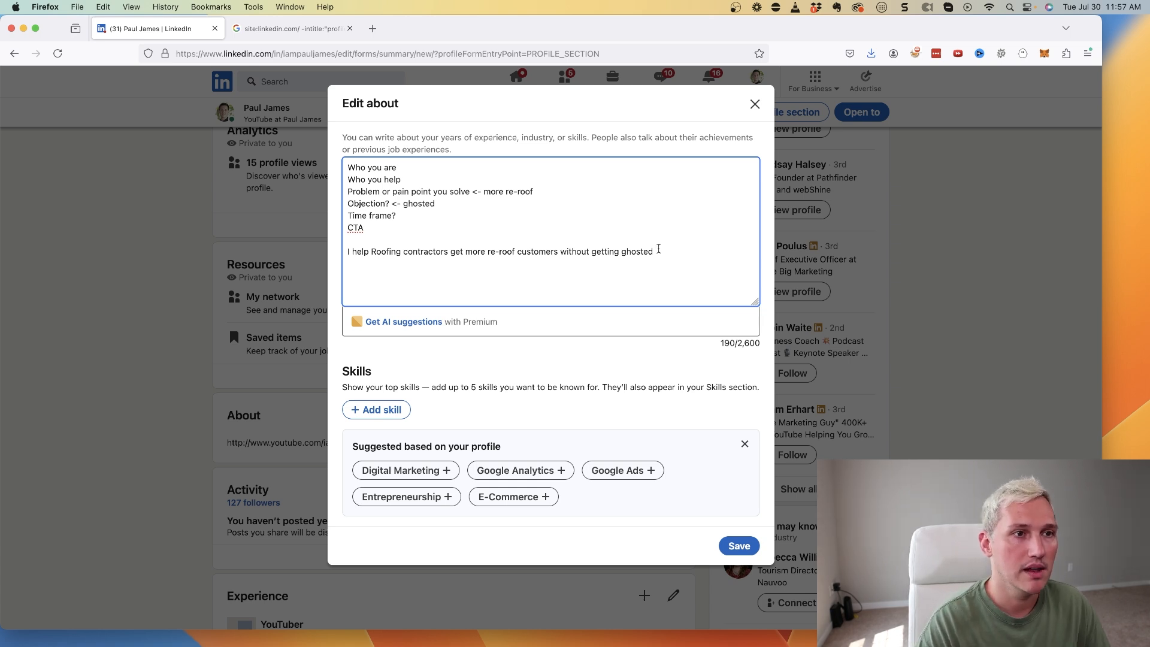
# End the pitch with 'in the next 30 days. If you need help with this please shoot me a DM!' and select it
pyautogui.write('in the next 30 days.')
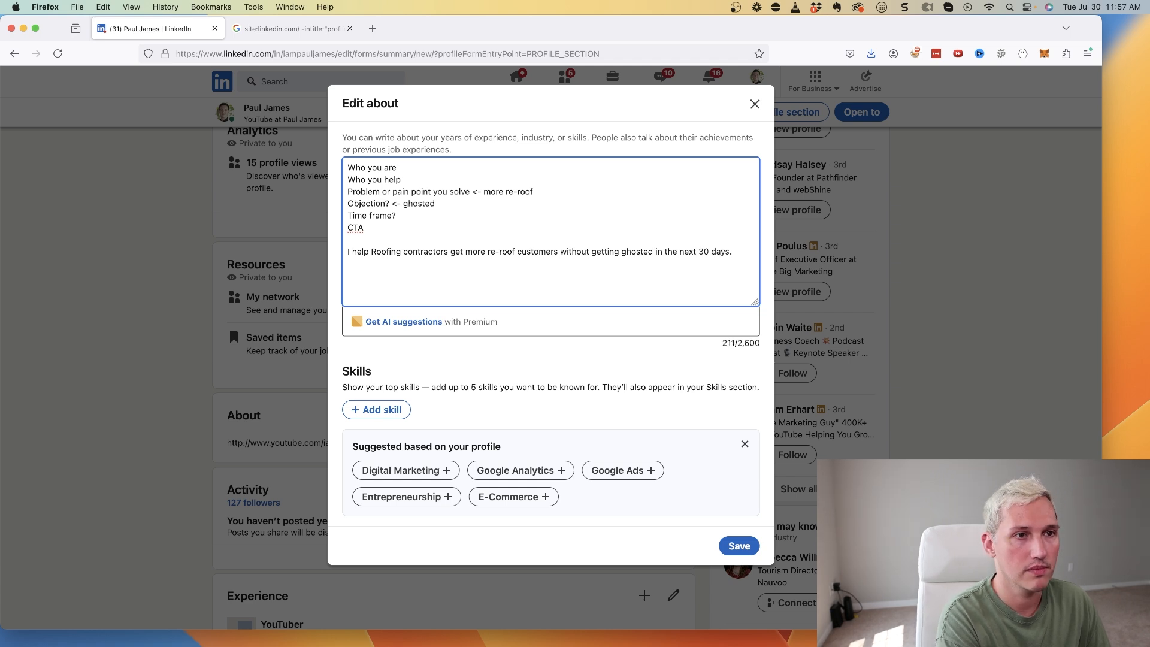
pyautogui.write('If you need help with this please')
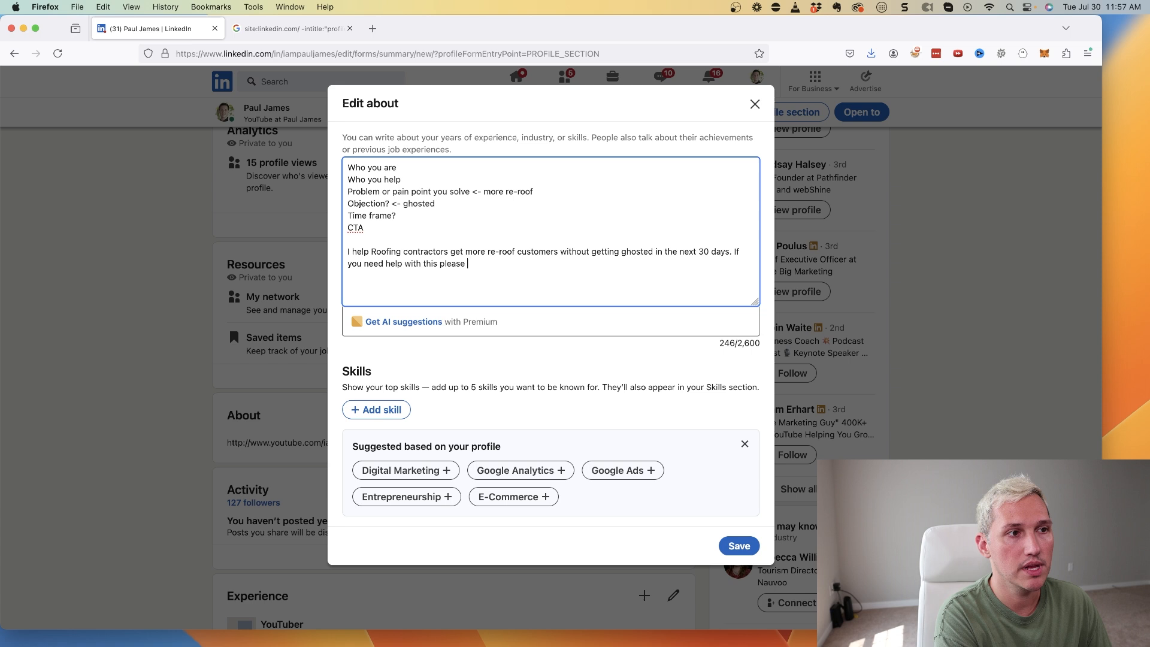
pyautogui.write('shoot me a')
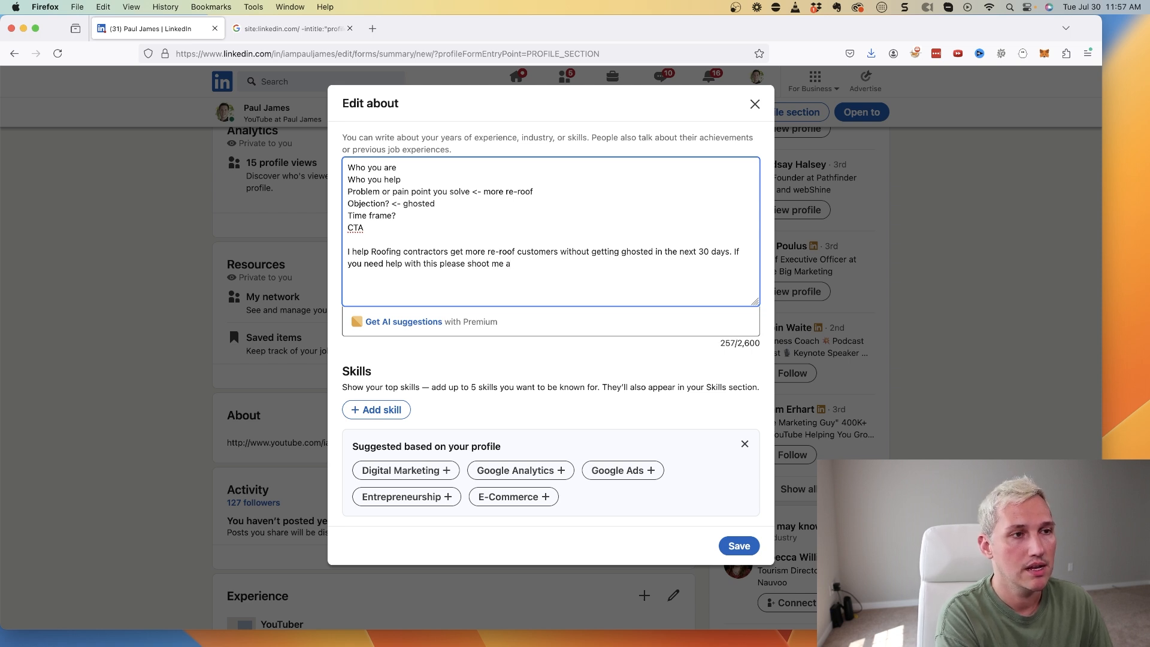
pyautogui.write('DM!')
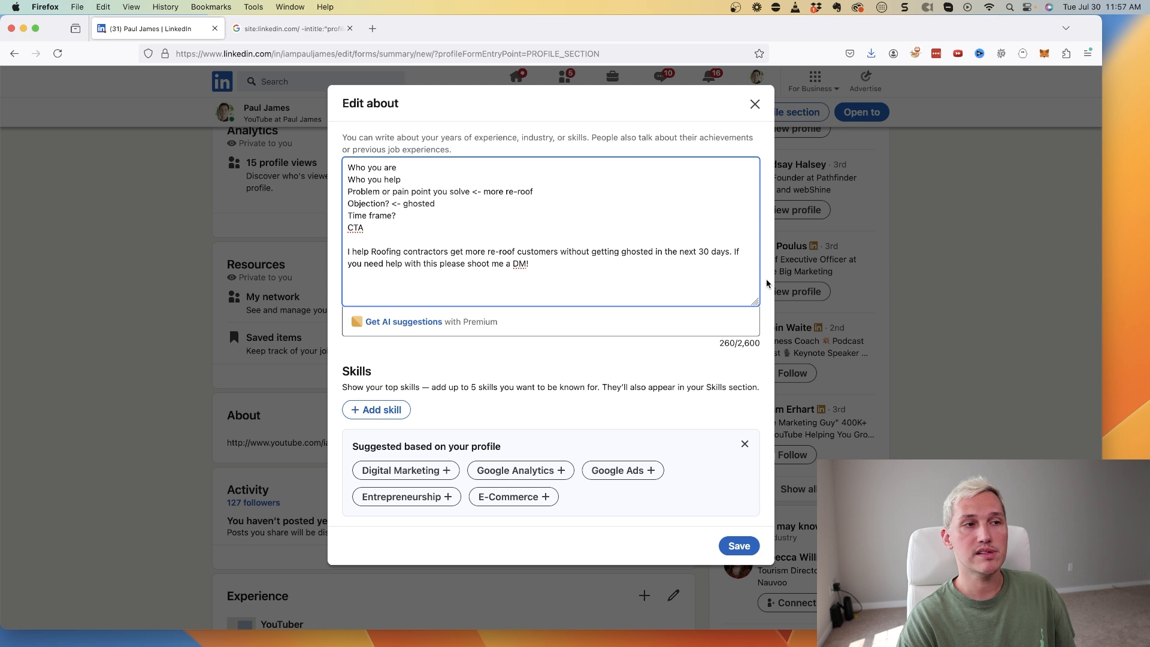
pyautogui.moveTo(349, 251); pyautogui.dragTo(529, 264)
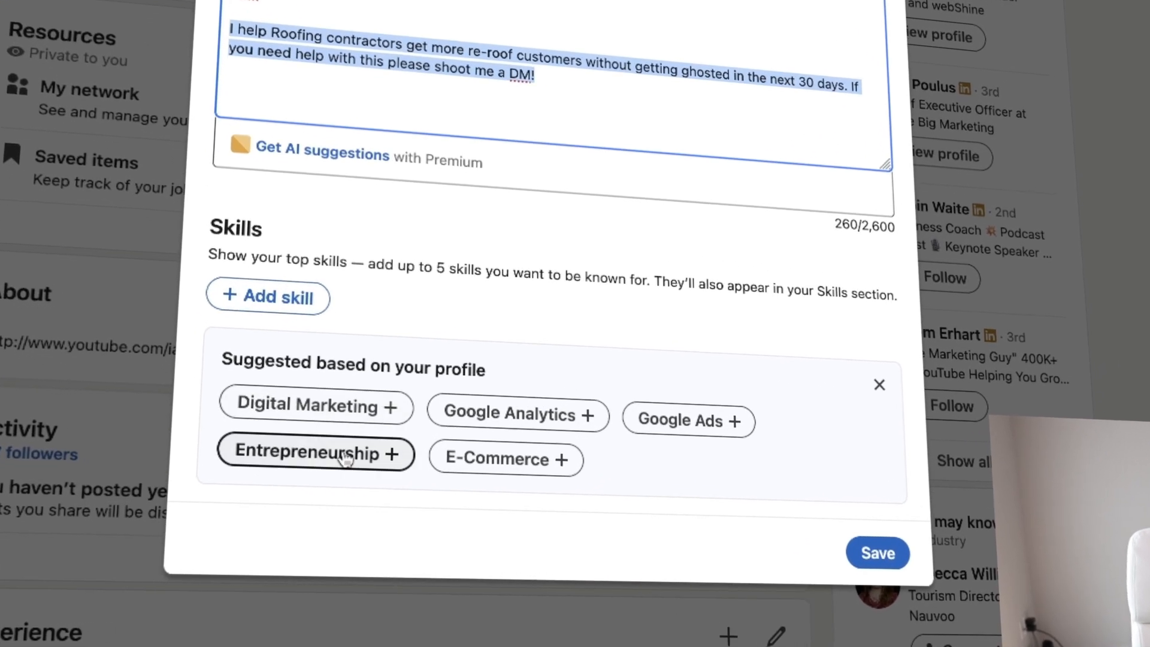
pyautogui.scroll(-3)
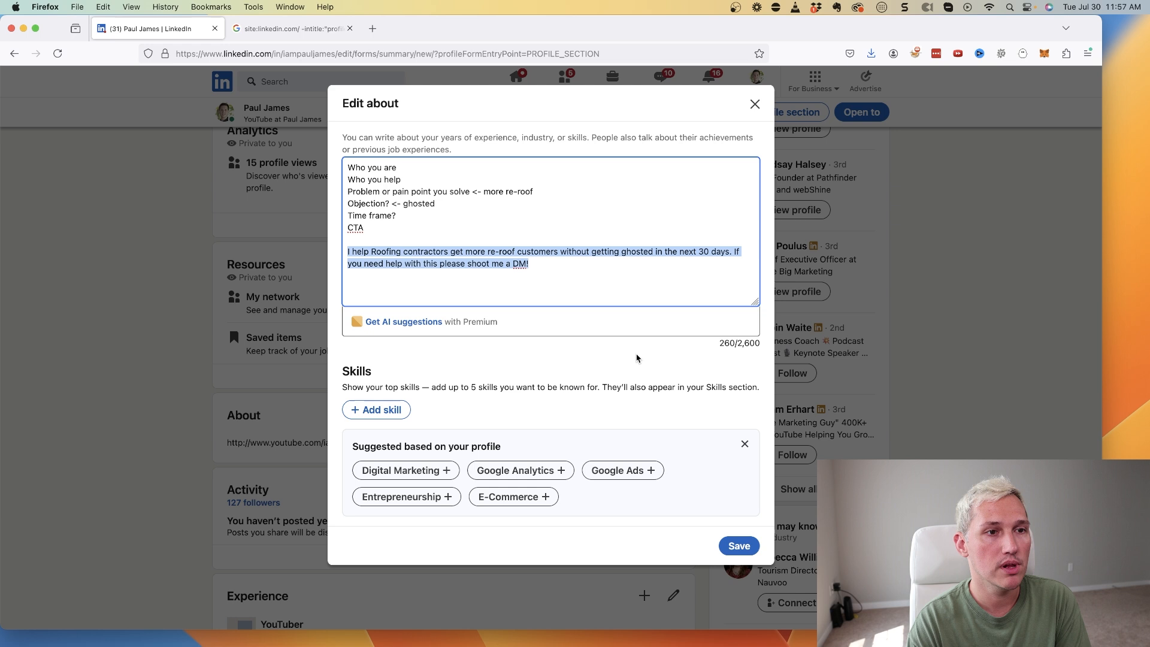
pyautogui.moveTo(431, 384)
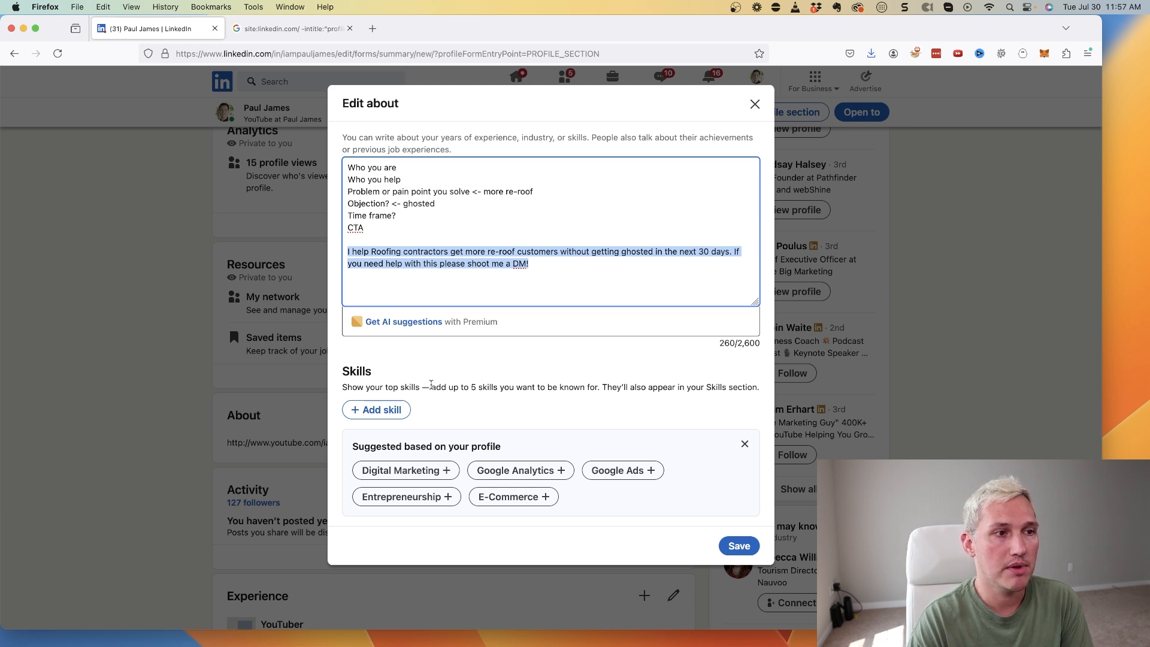
pyautogui.press('cmd+a')
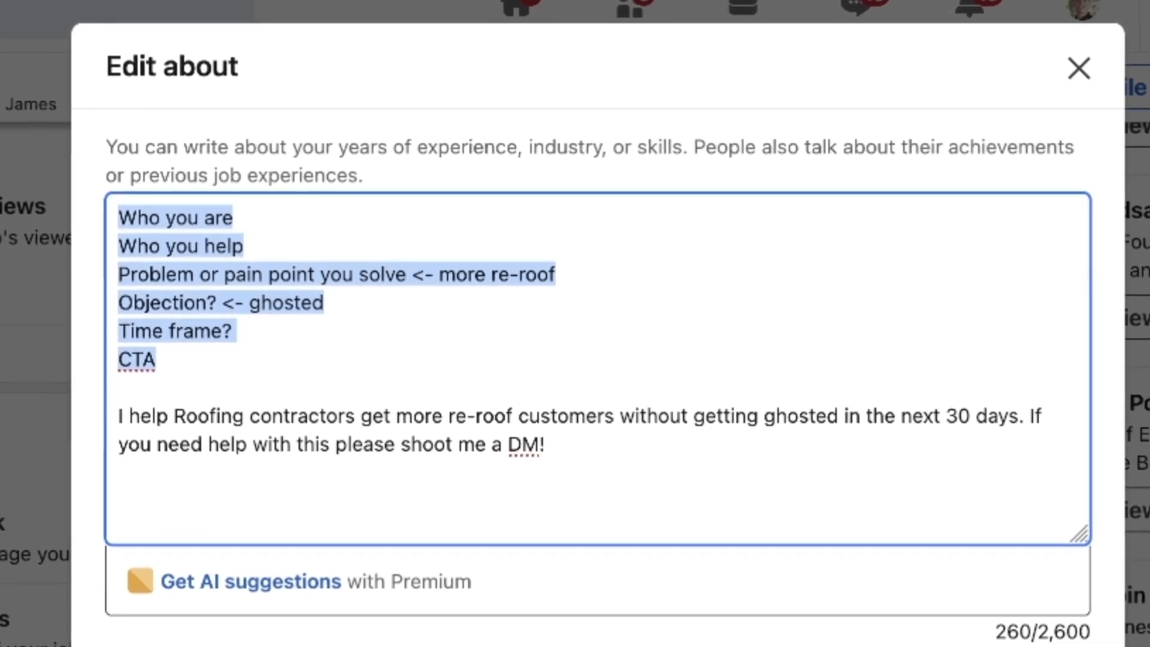
# Discard the About changes and look over experience, skills, recommendations and interests
pyautogui.click(1078, 66)
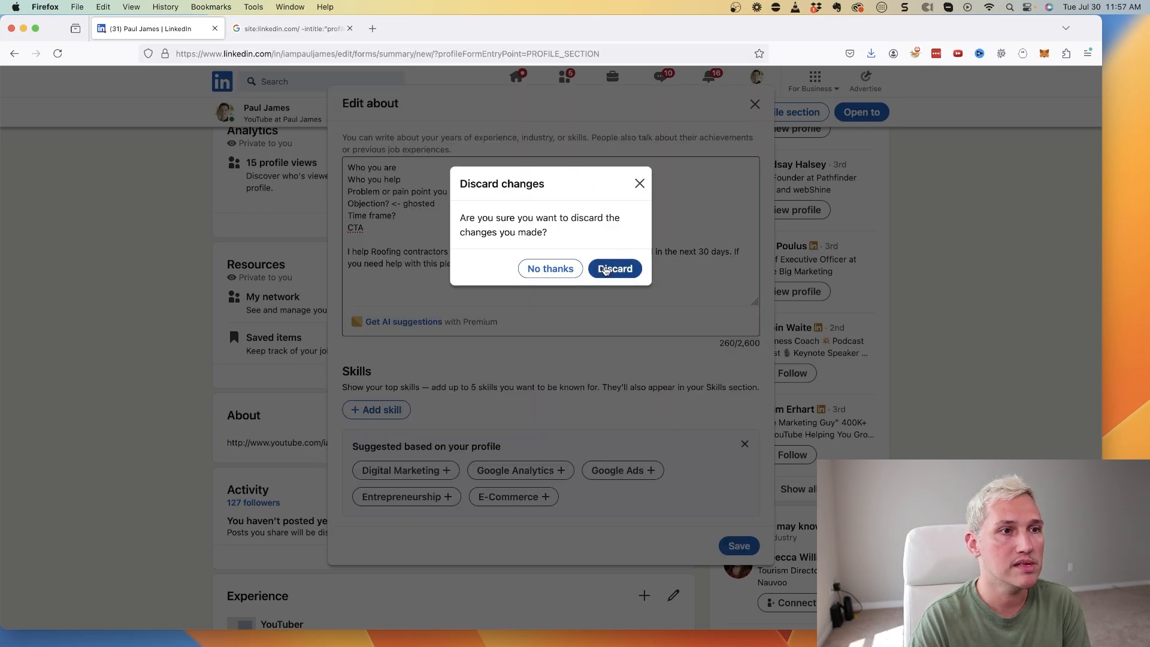
pyautogui.click(613, 269)
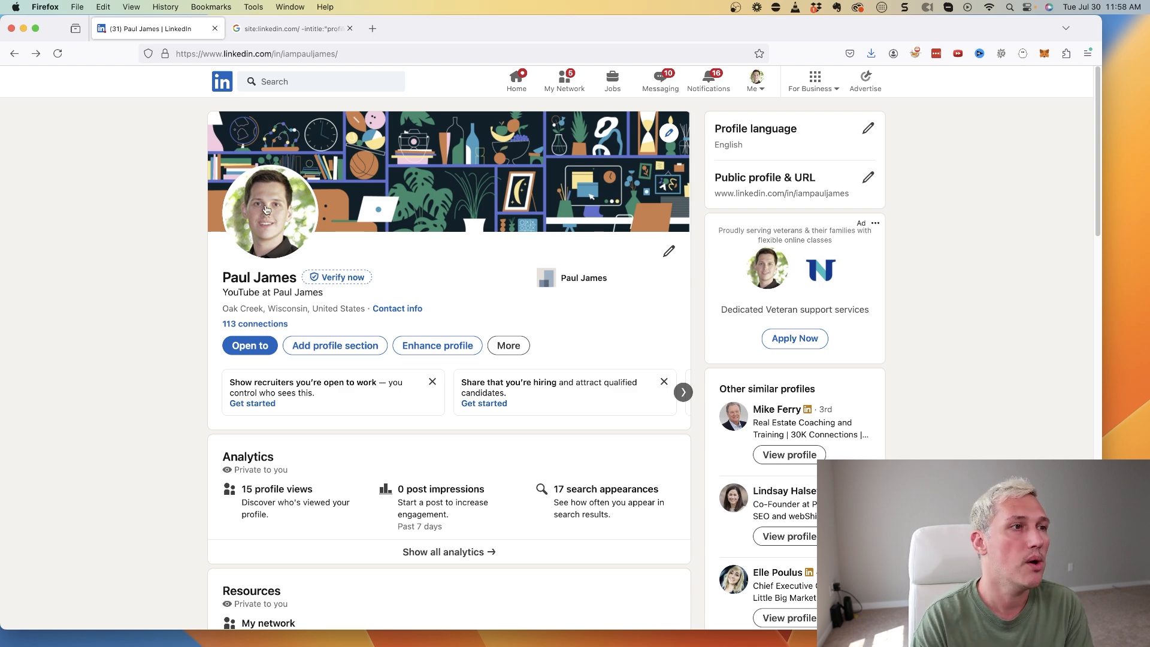
pyautogui.moveTo(277, 235)
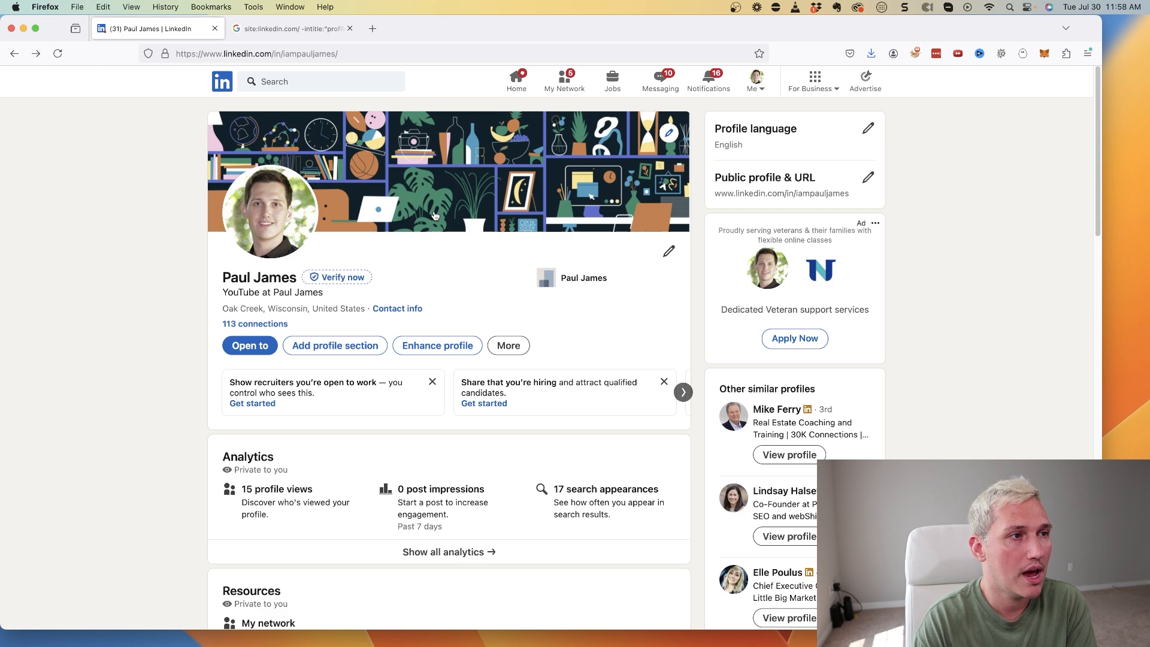
pyautogui.scroll(-3)
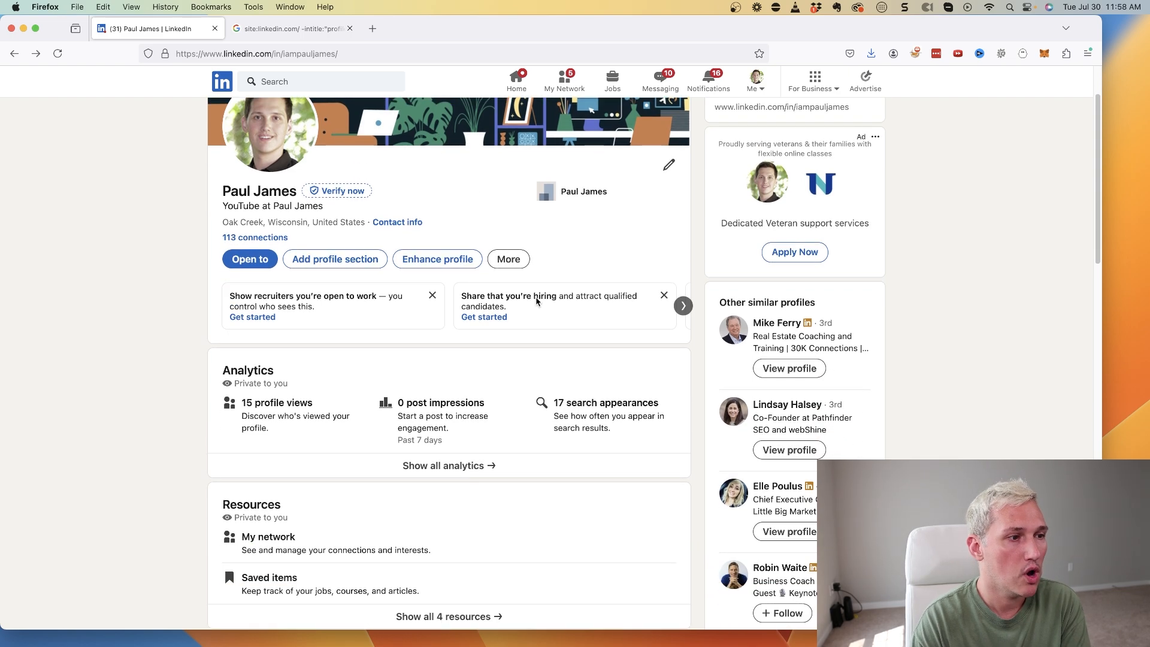
pyautogui.scroll(-3)
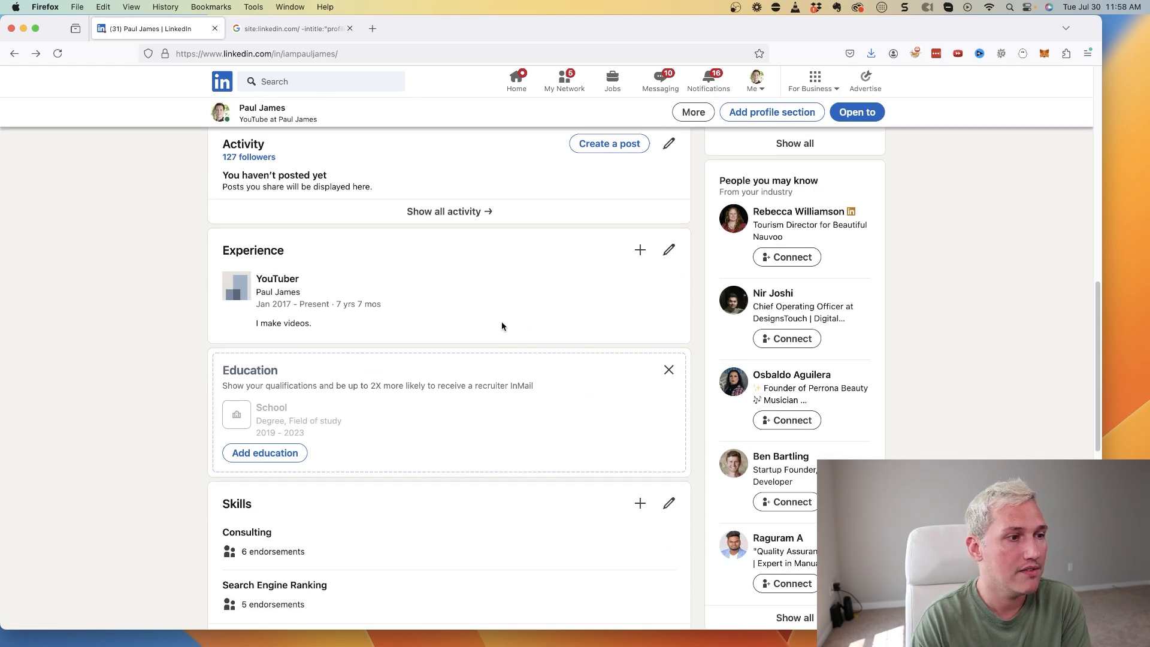
pyautogui.scroll(-3)
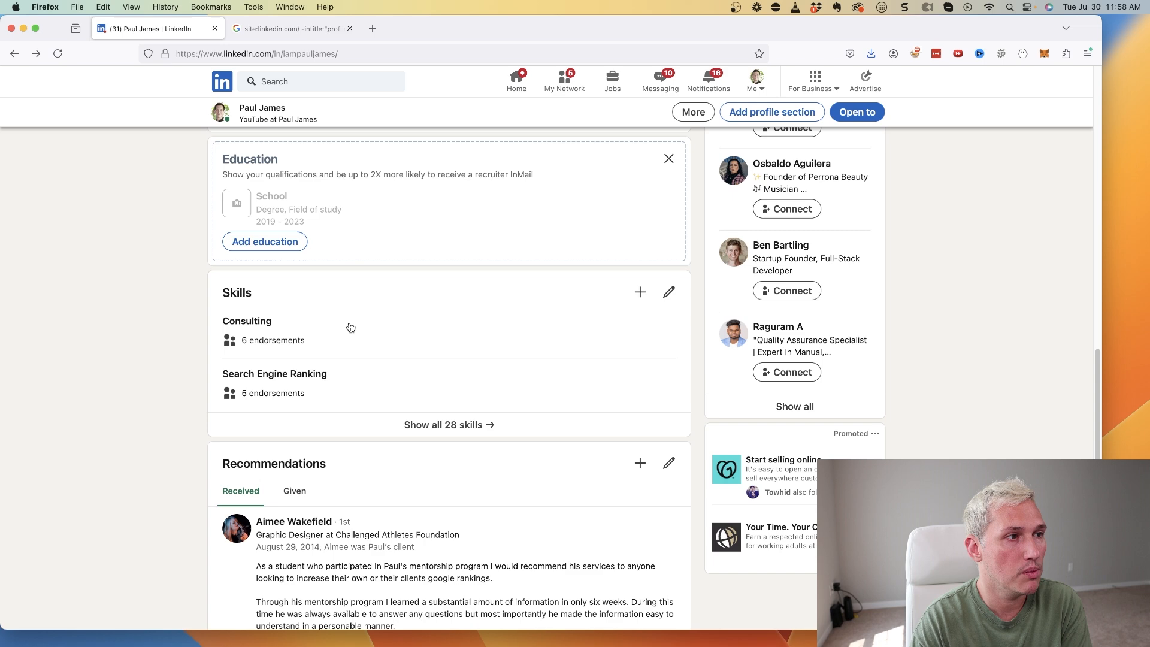
pyautogui.scroll(-3)
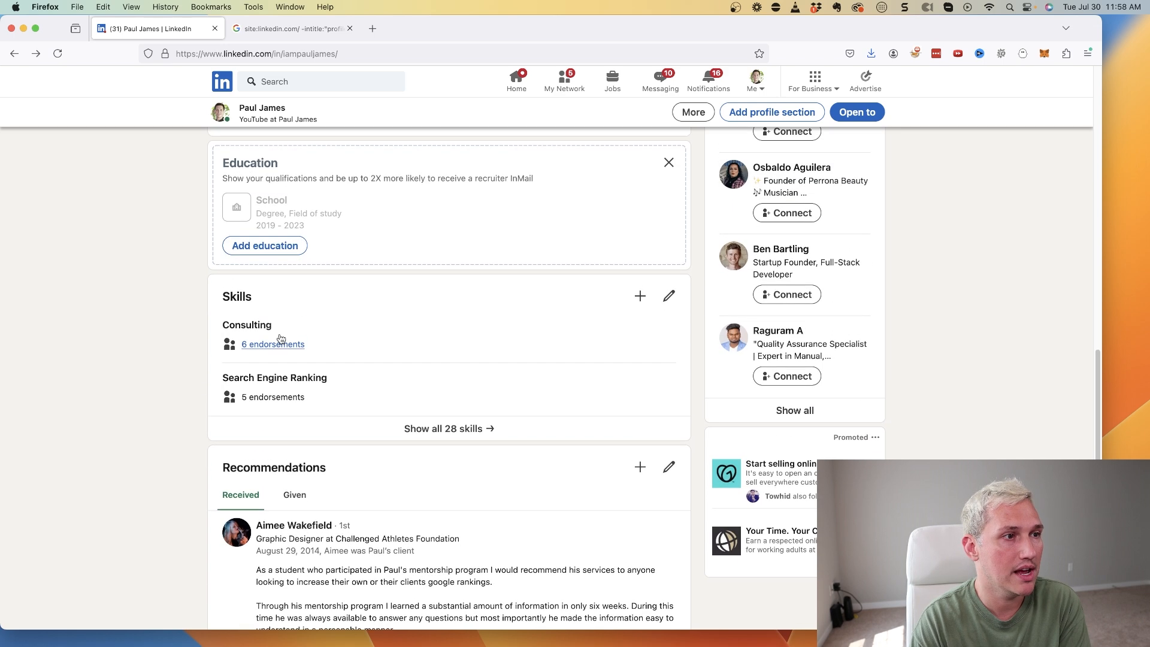
pyautogui.scroll(-3)
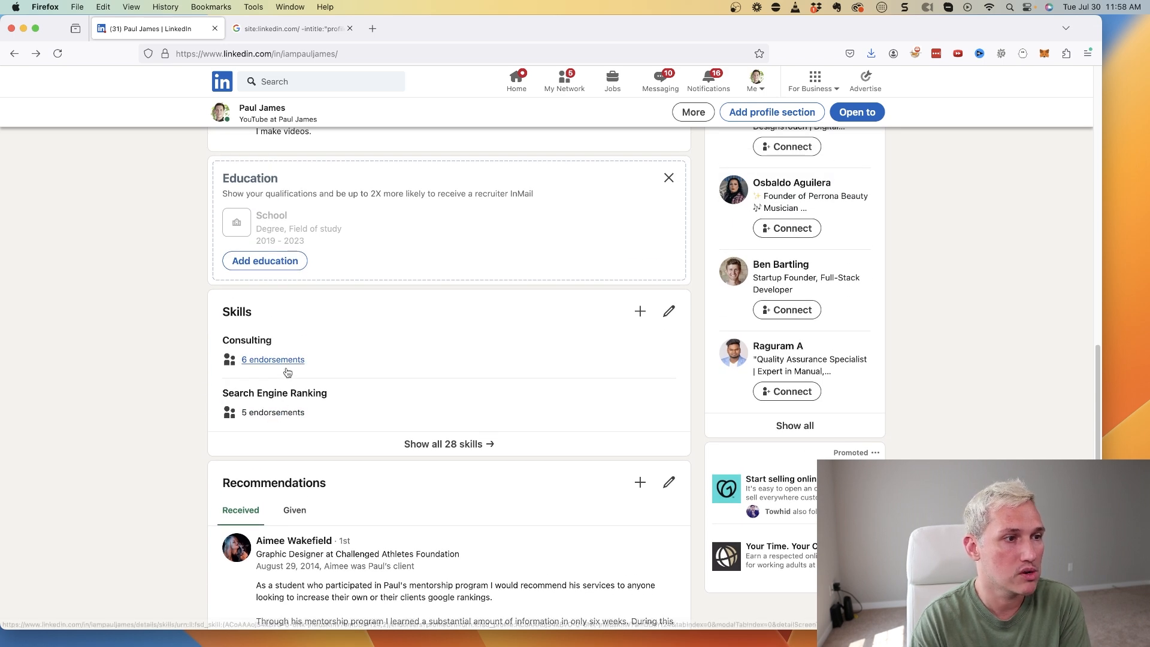
pyautogui.scroll(-3)
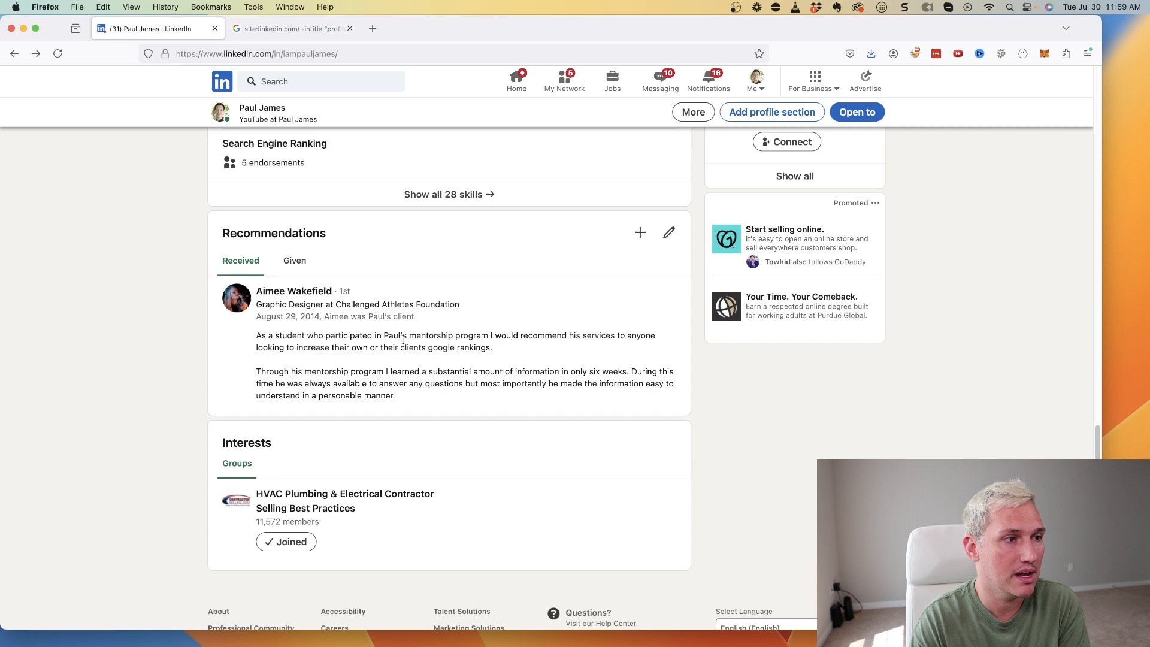
pyautogui.scroll(3)
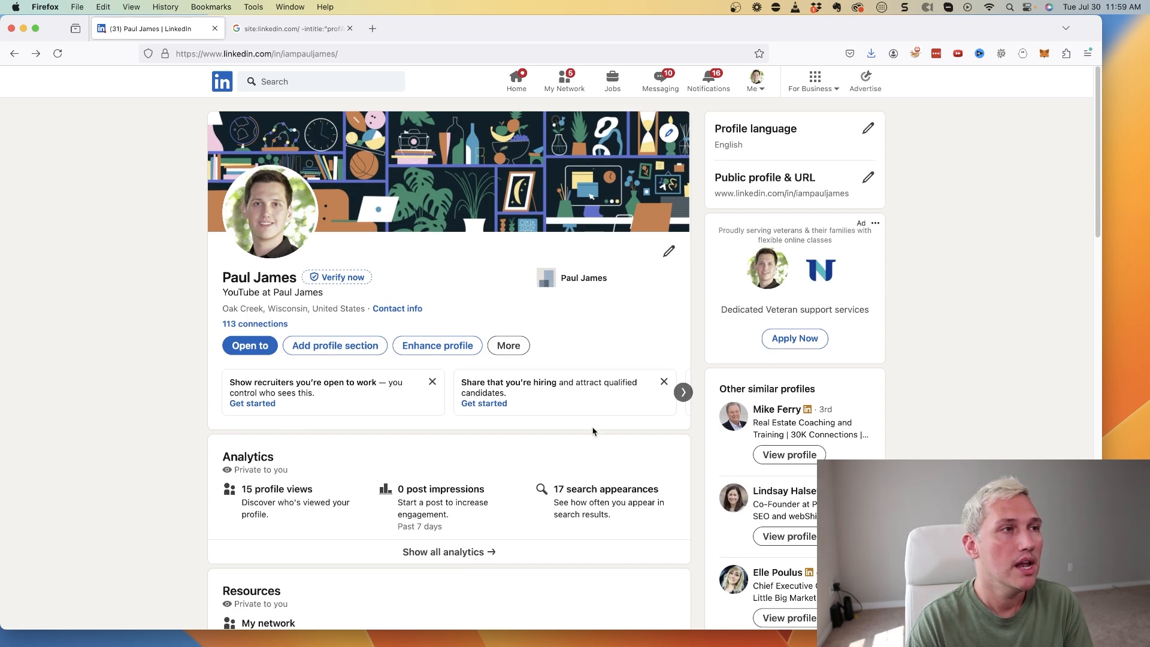
pyautogui.moveTo(595, 360)
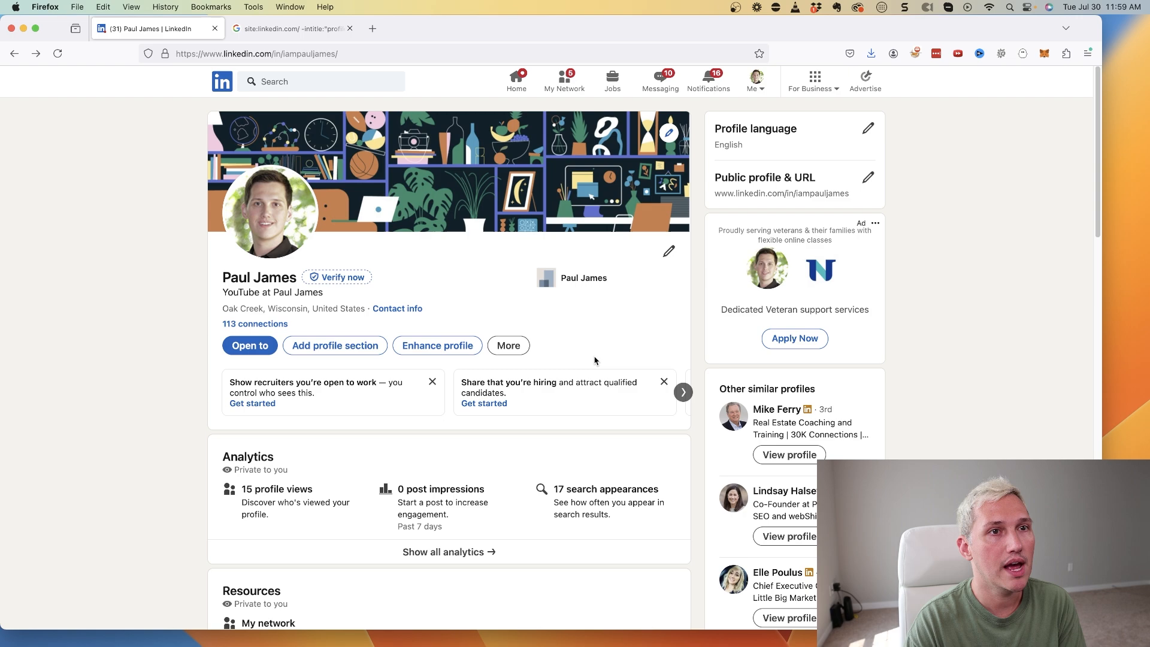
pyautogui.scroll(-3)
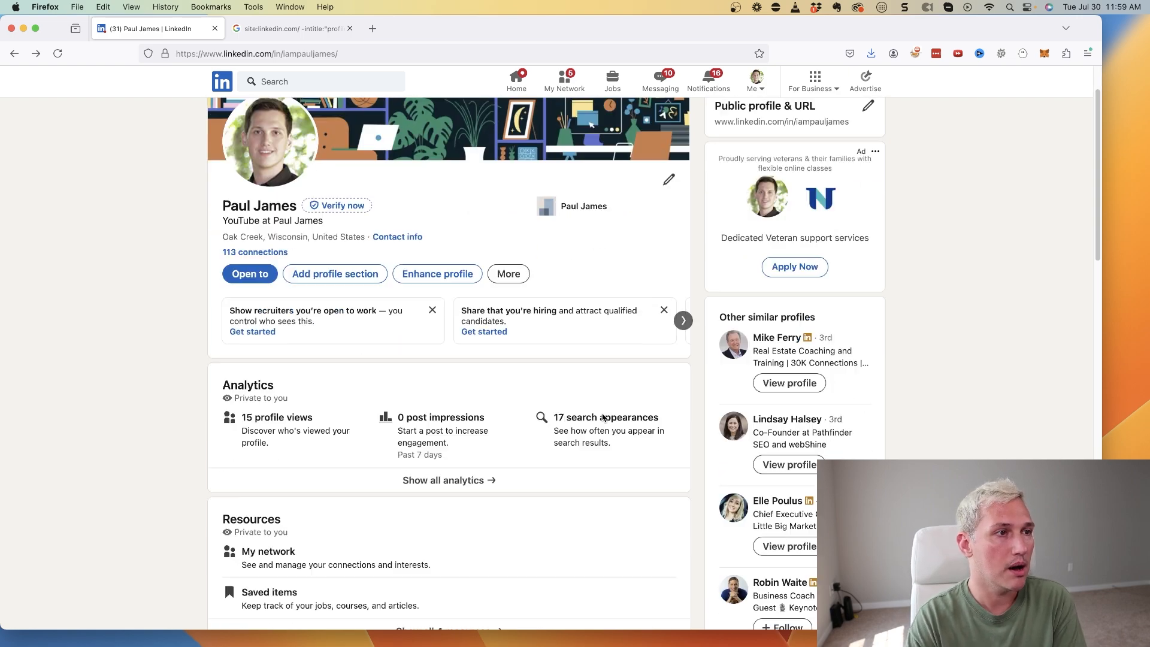
pyautogui.scroll(-3)
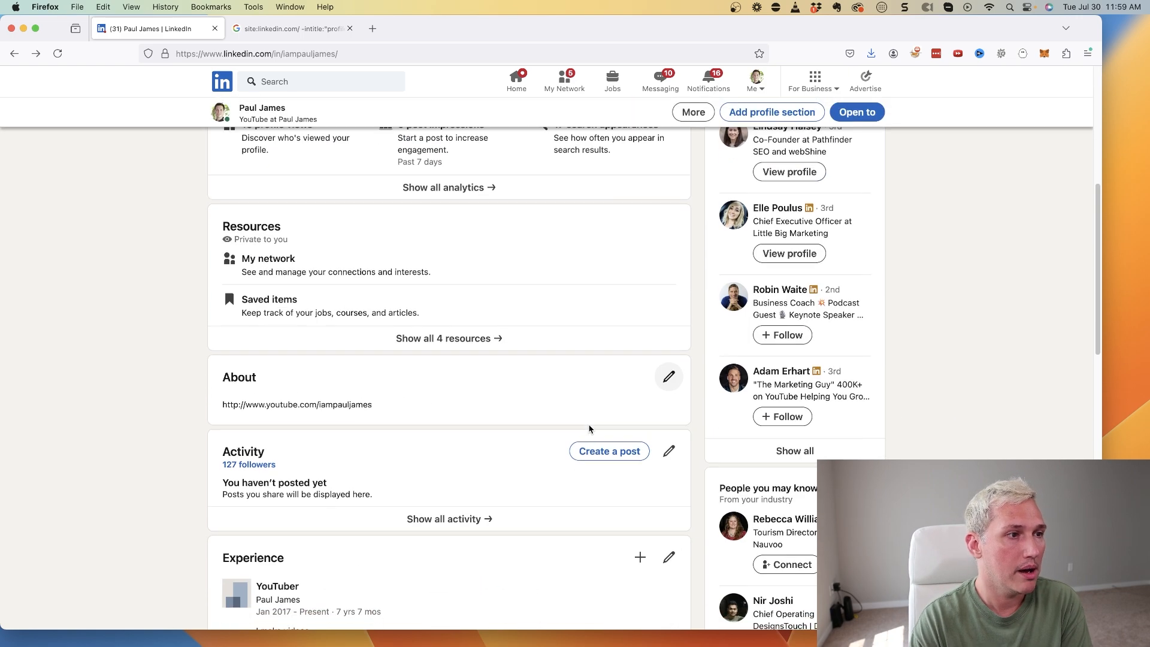
pyautogui.scroll(-3)
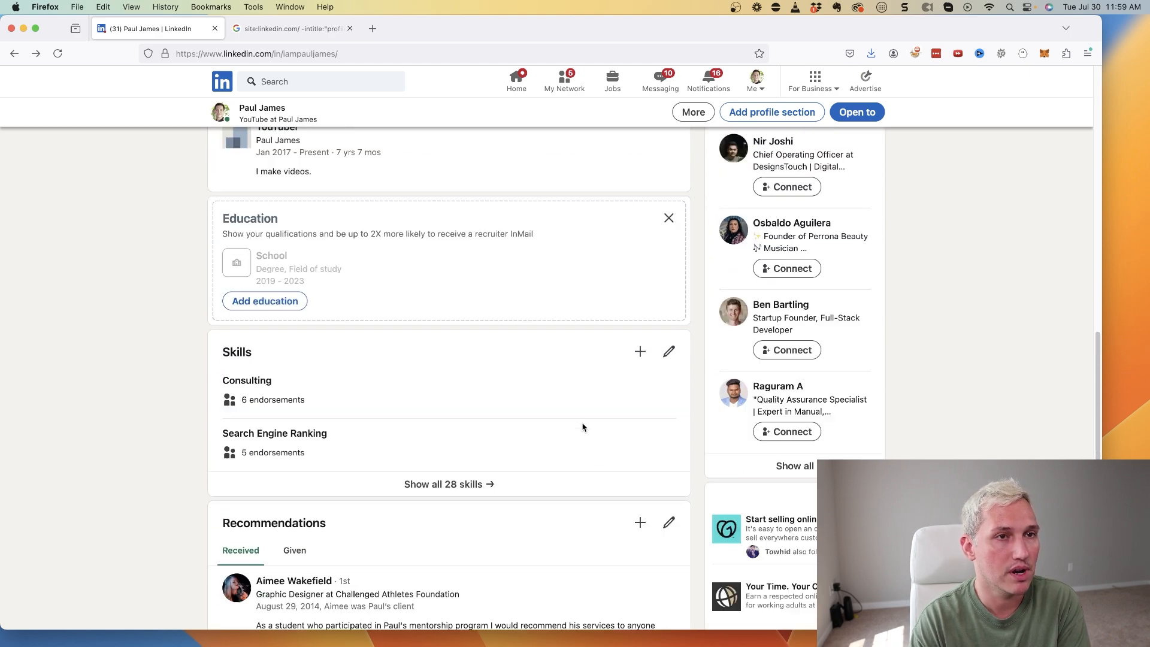
pyautogui.scroll(3)
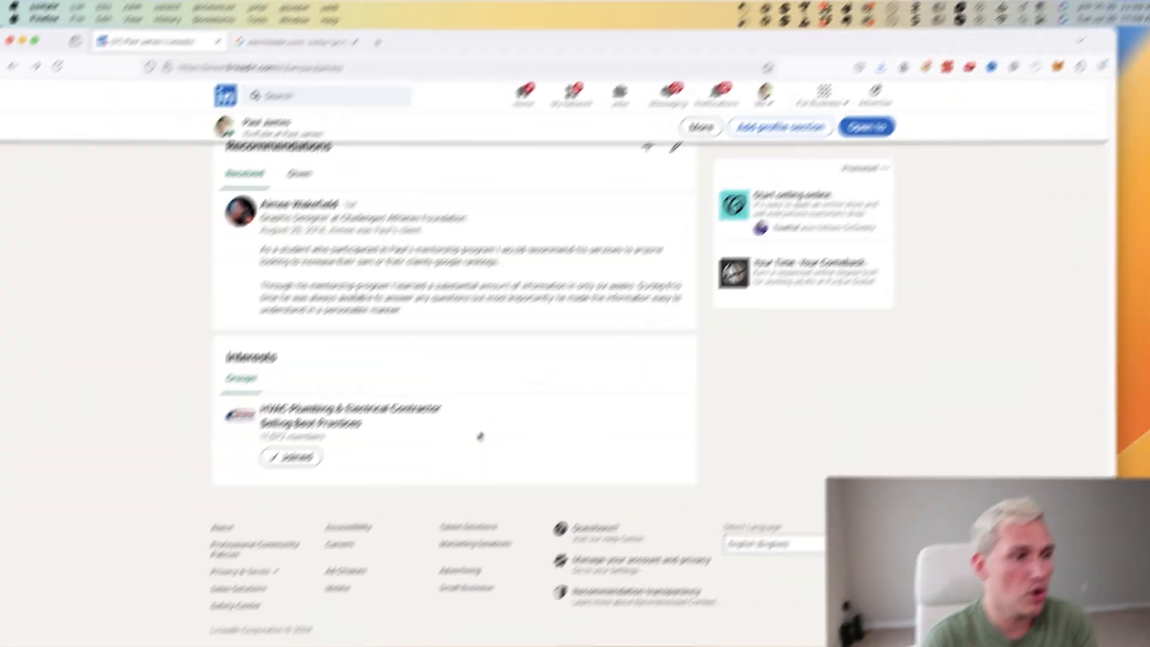
# Scroll the HVAC contractor group feed and open a commenter's profile
pyautogui.click(350, 414)
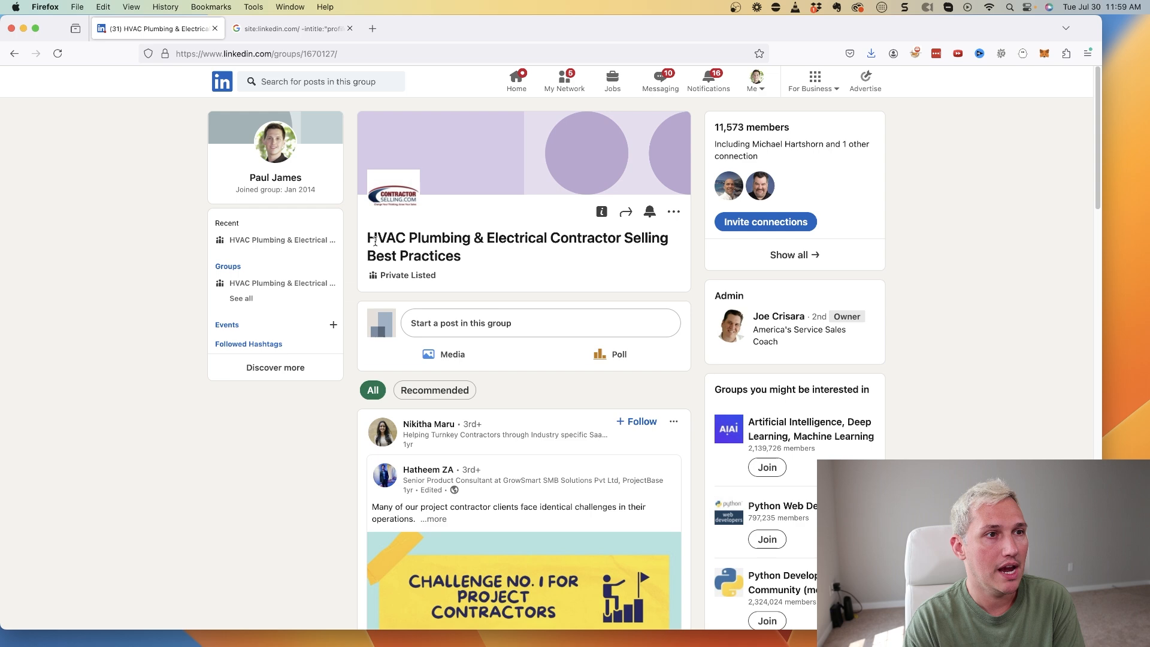
pyautogui.moveTo(562, 278)
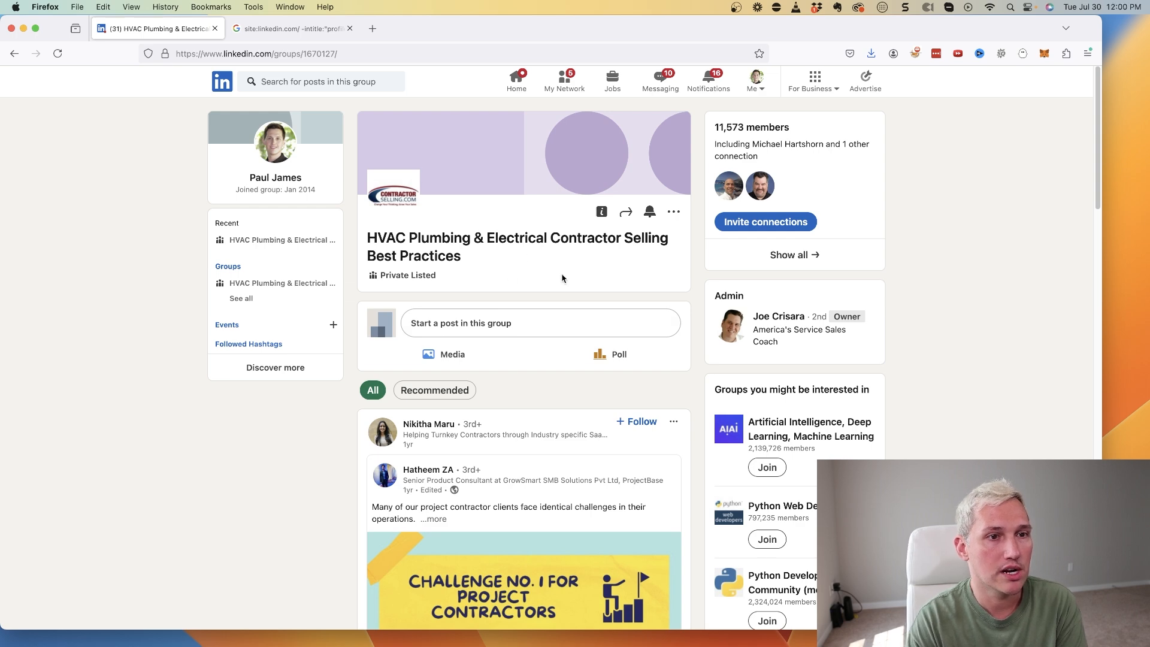
pyautogui.scroll(-3)
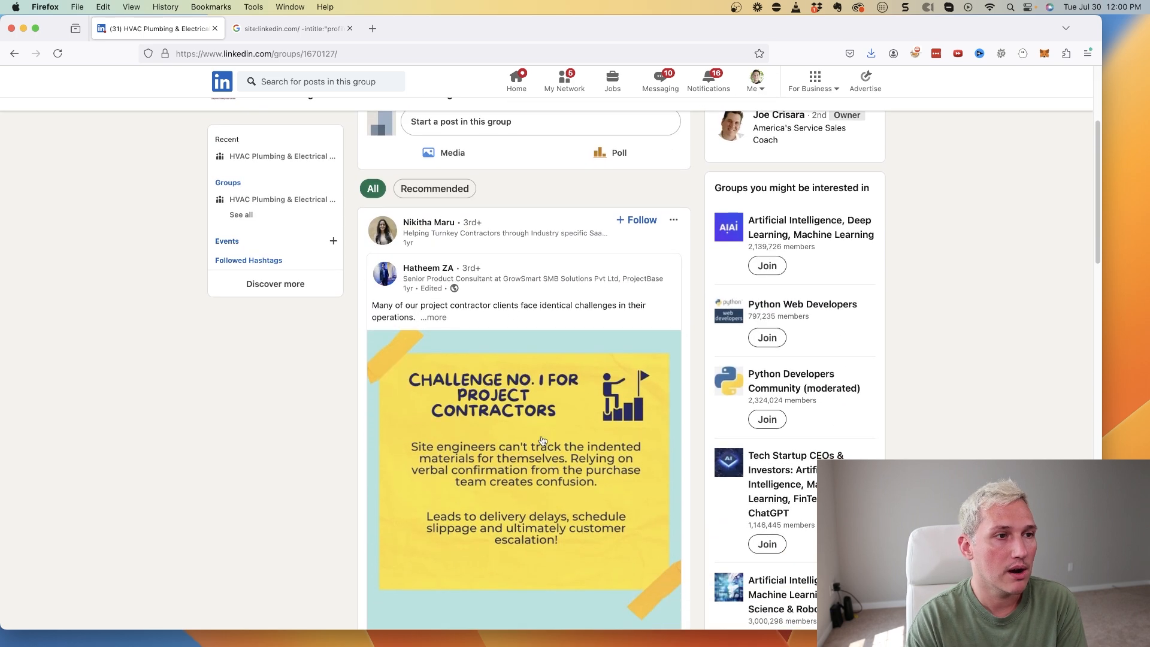
pyautogui.scroll(-3)
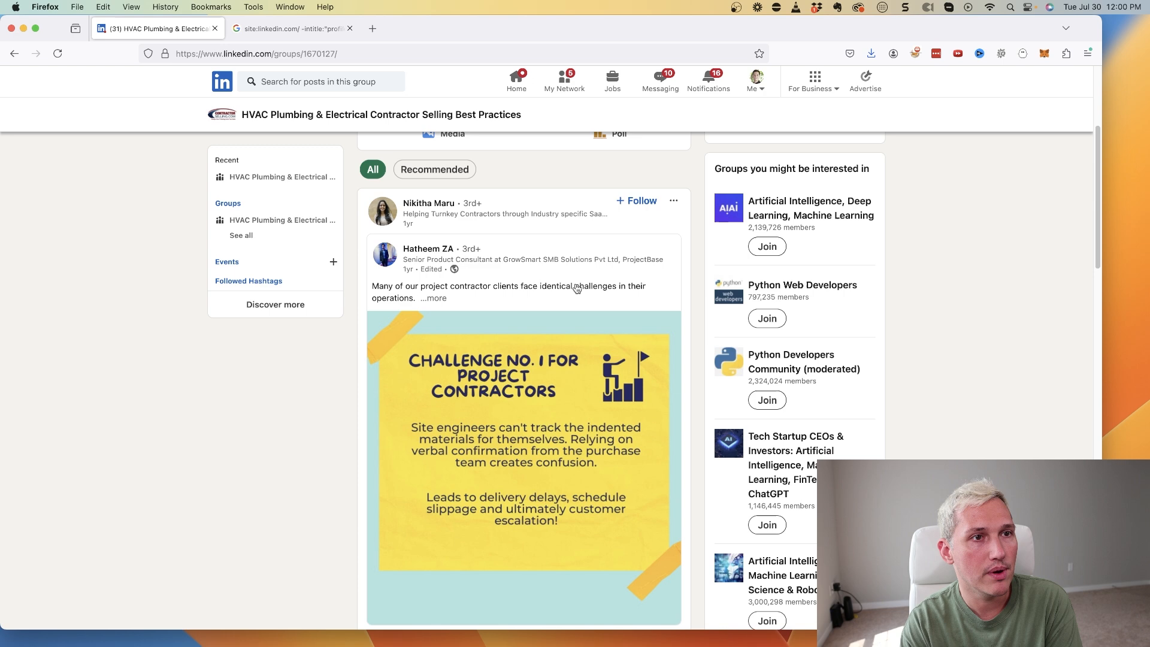
pyautogui.scroll(-3)
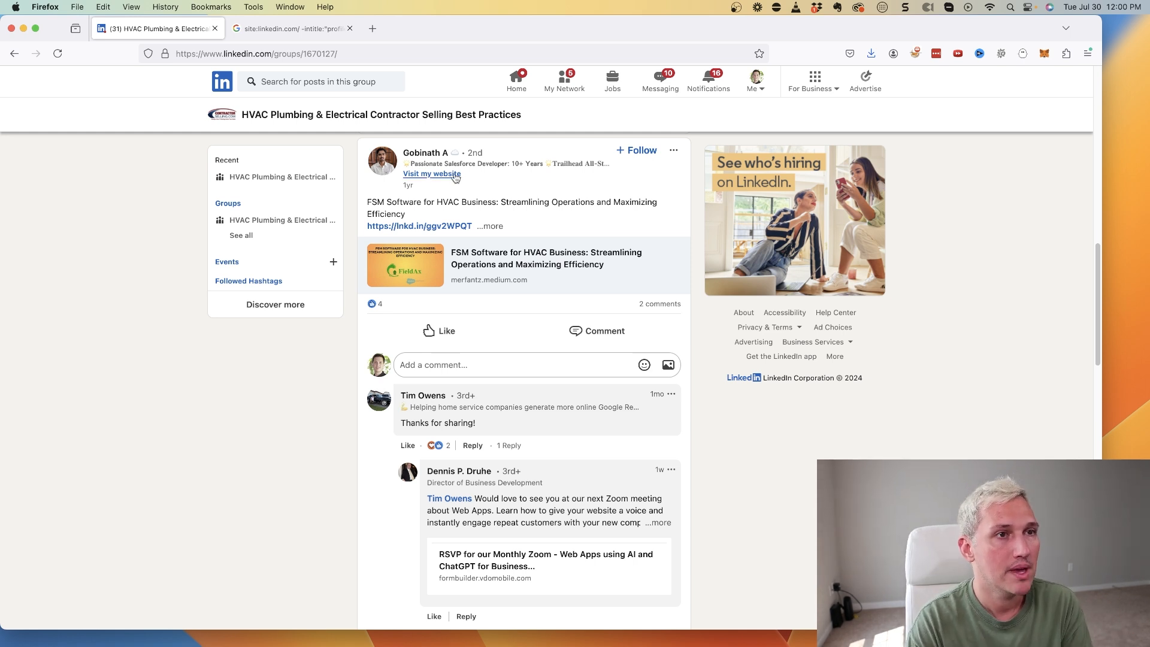
pyautogui.click(449, 395)
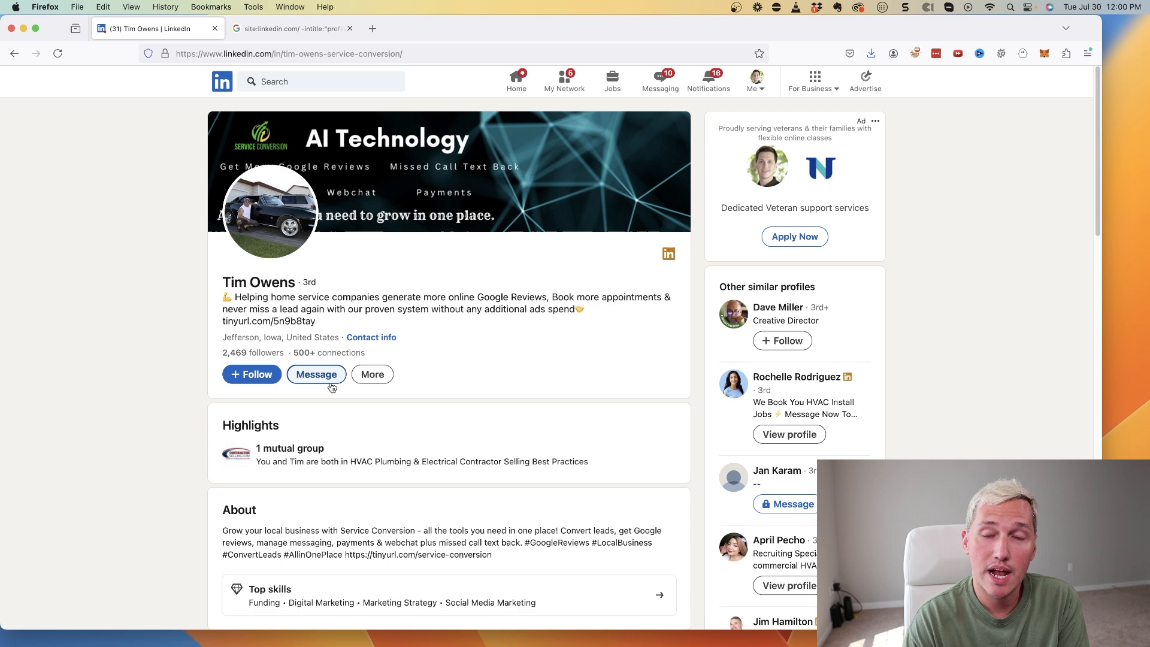
# Try messaging the commenter and dismiss the Premium messaging offer
pyautogui.click(316, 373)
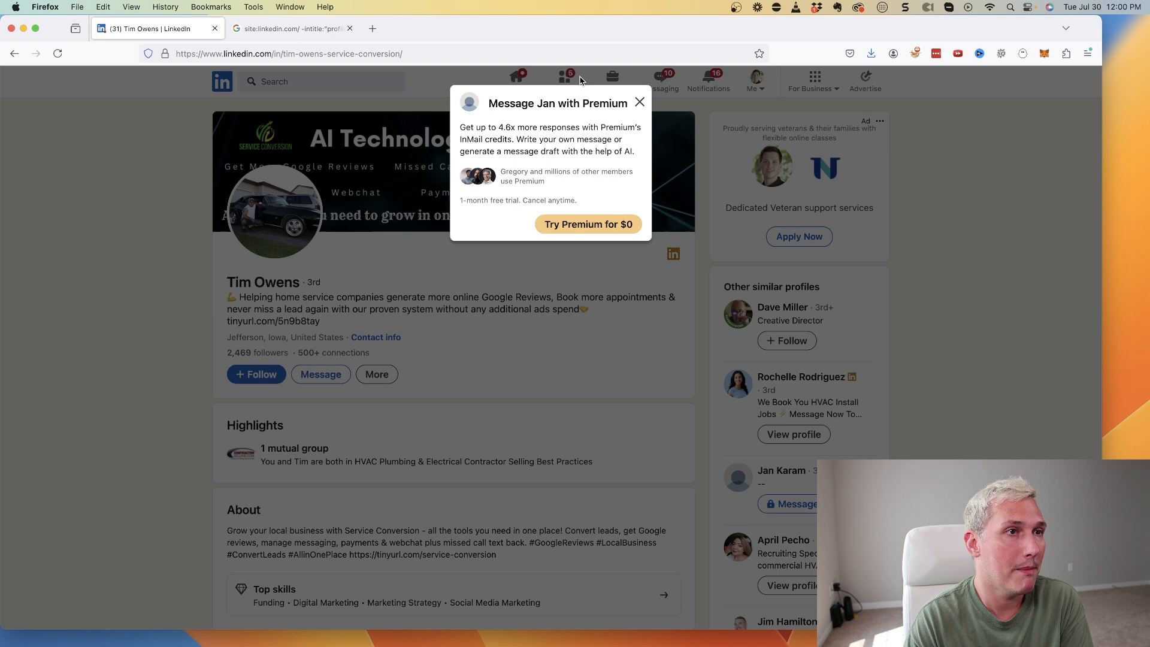
pyautogui.click(637, 102)
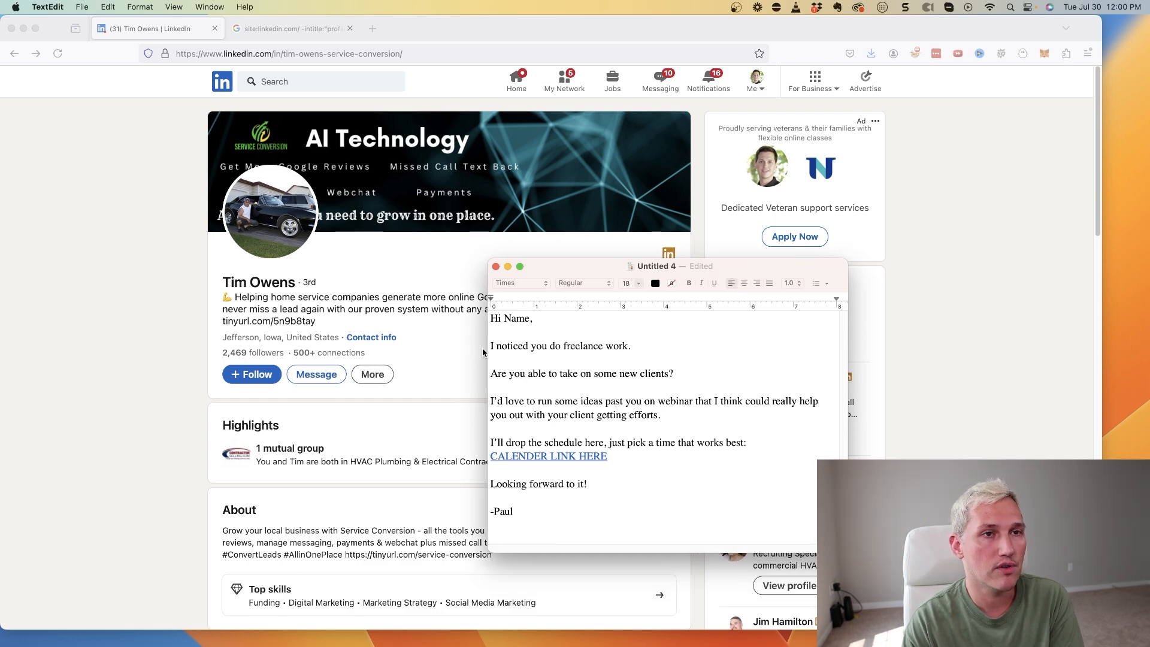
# Move the TextEdit template over the profile and replace 'freelance' with 'roofing'
pyautogui.moveTo(653, 265); pyautogui.dragTo(528, 151)
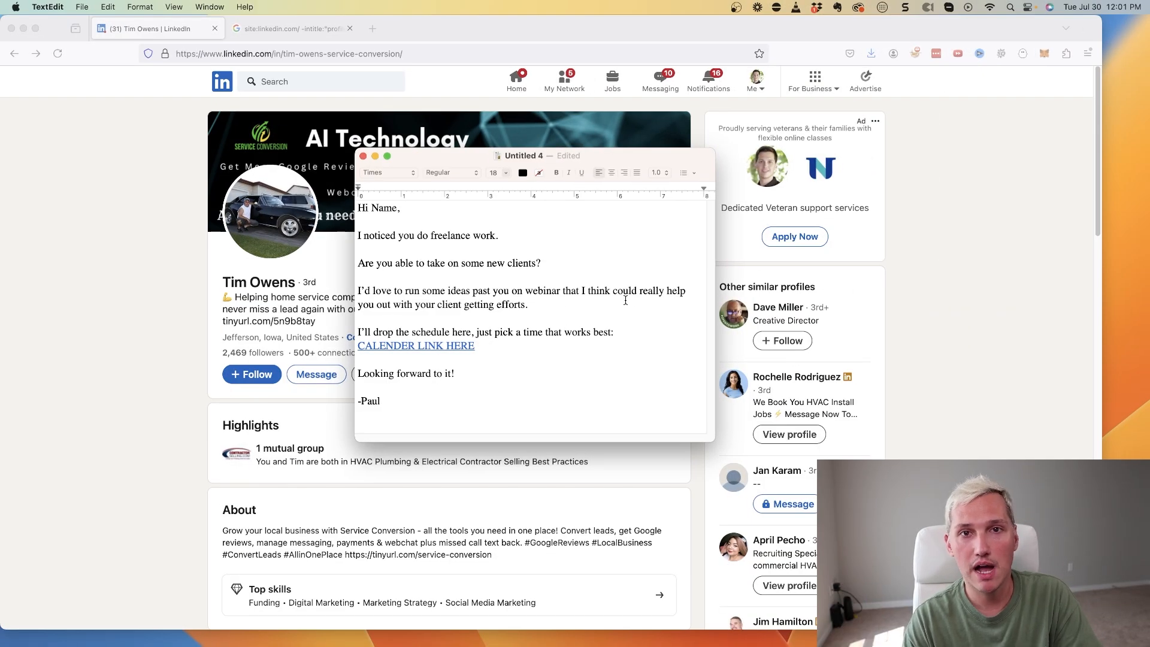
pyautogui.moveTo(467, 393)
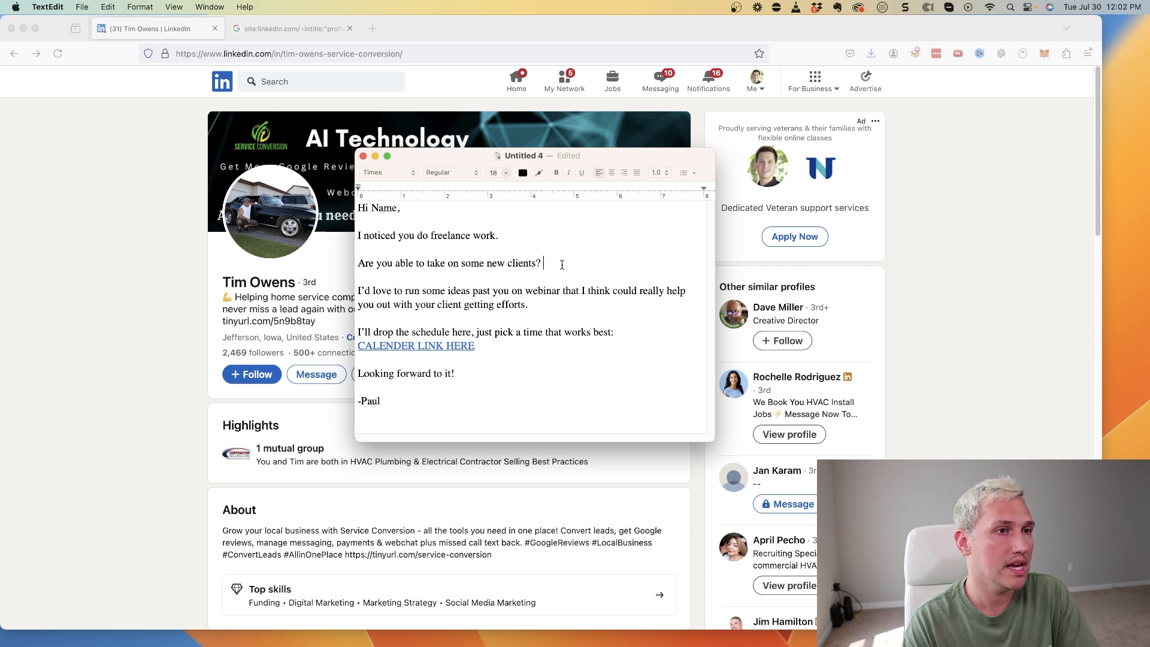
pyautogui.moveTo(360, 262); pyautogui.dragTo(542, 262)
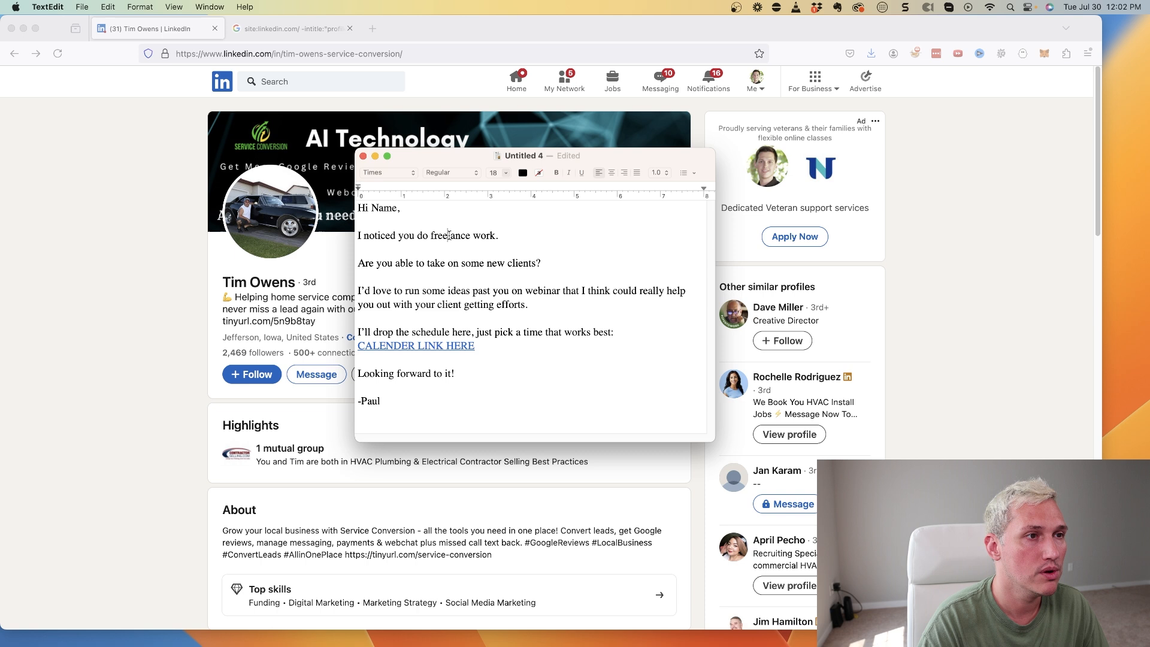
pyautogui.write('roofing')
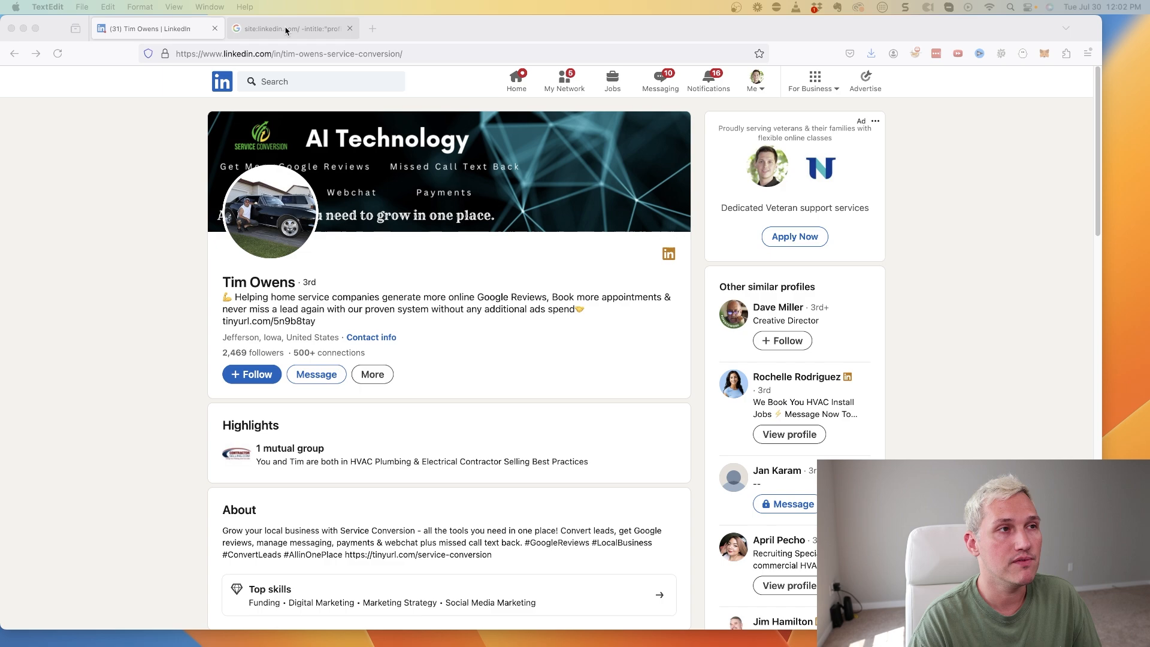
# Highlight the site restriction, 'dentist' and 'milwaukee' query terms, then scroll the results
pyautogui.click(292, 29)
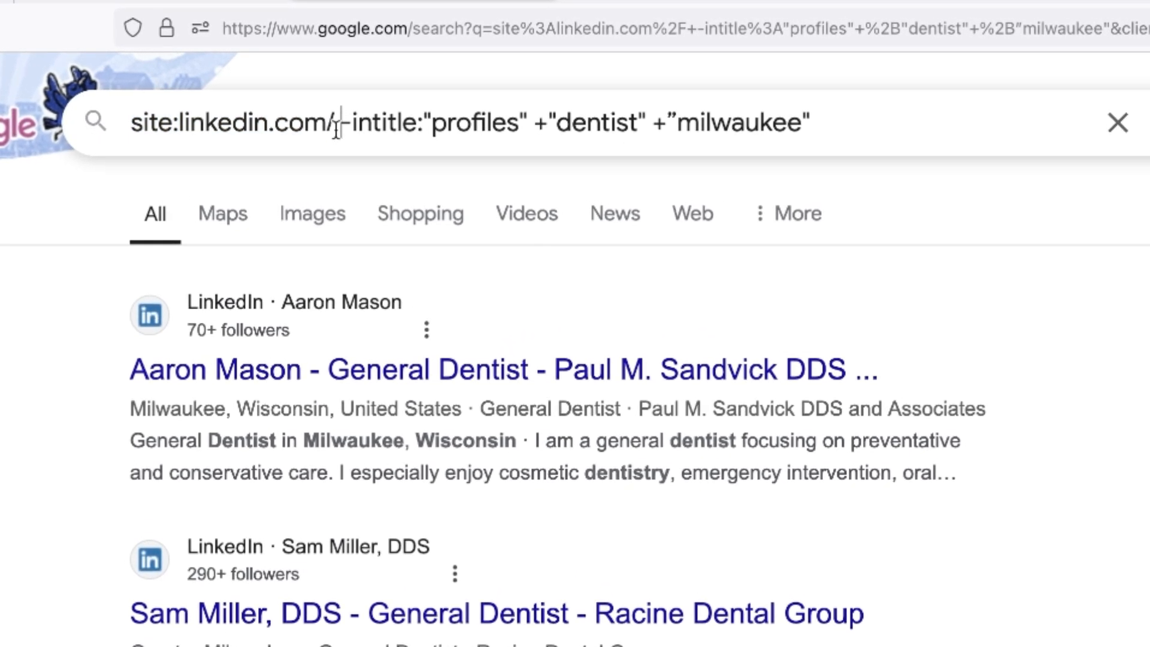
pyautogui.doubleClick(396, 123)
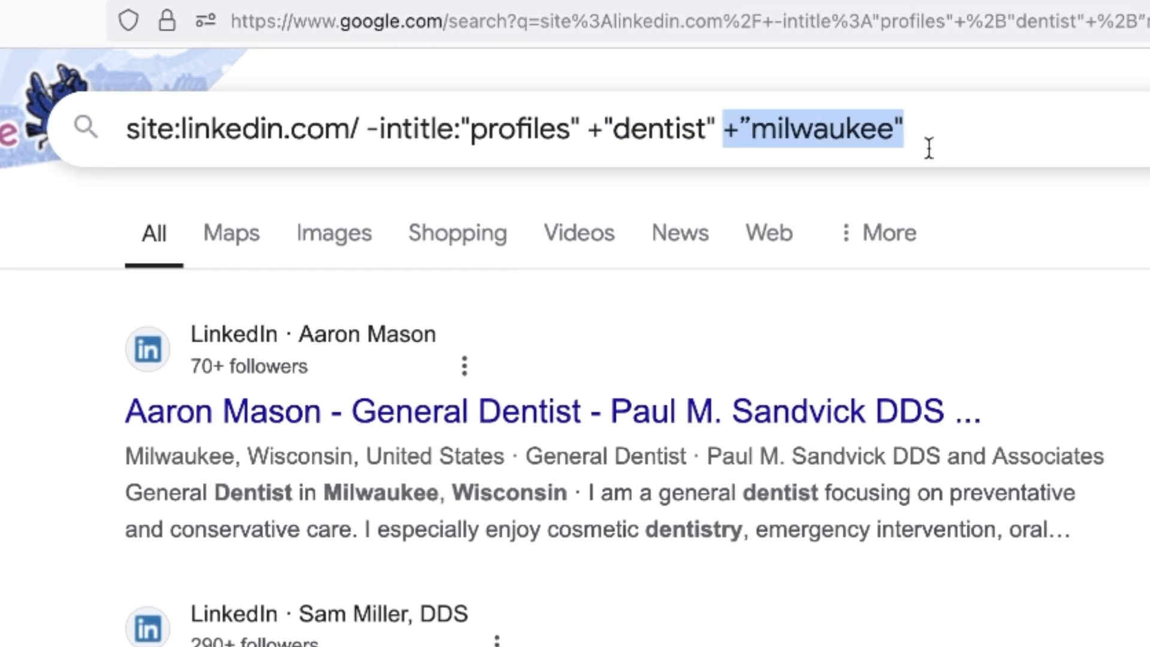
pyautogui.click(817, 128)
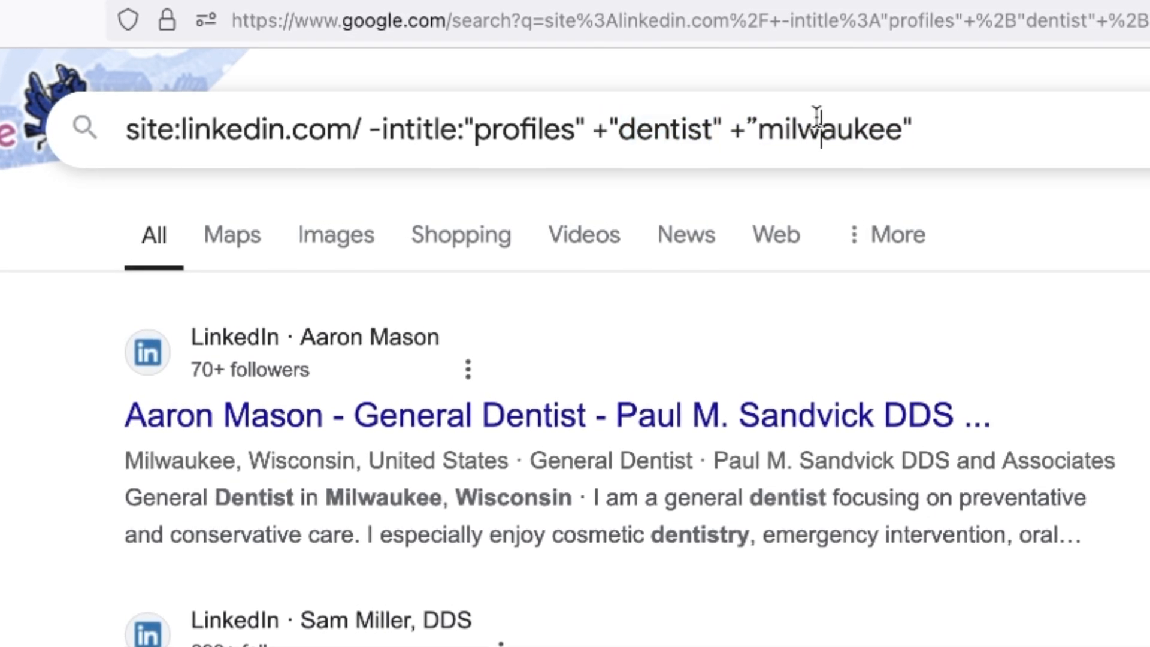
pyautogui.doubleClick(837, 131)
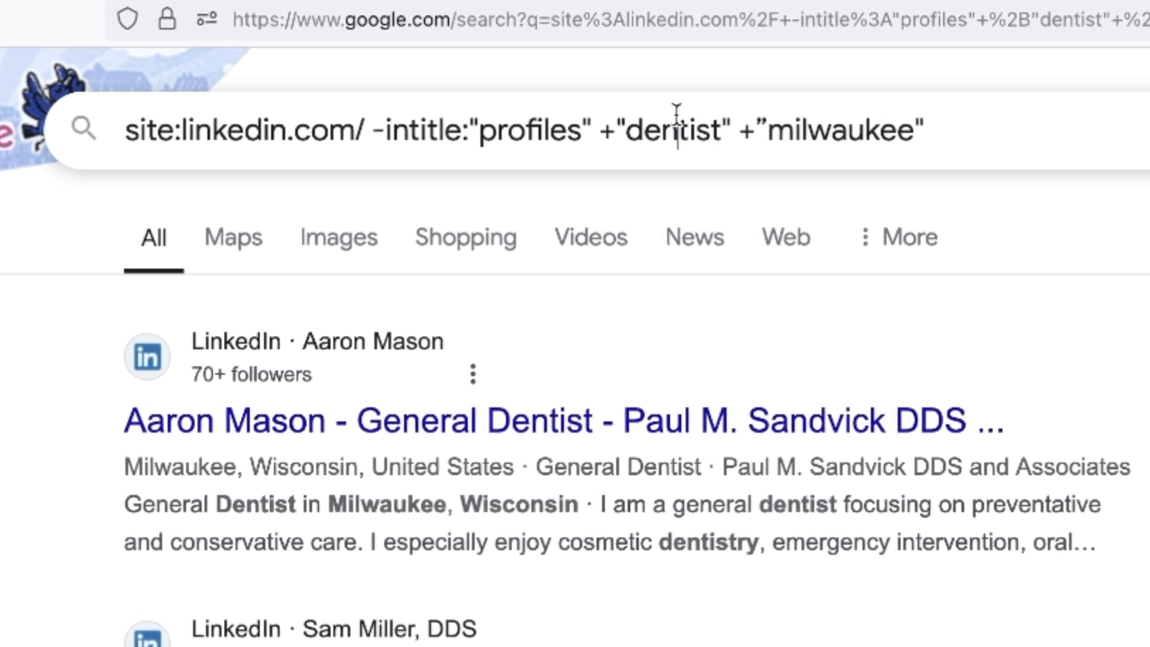
pyautogui.doubleClick(675, 130)
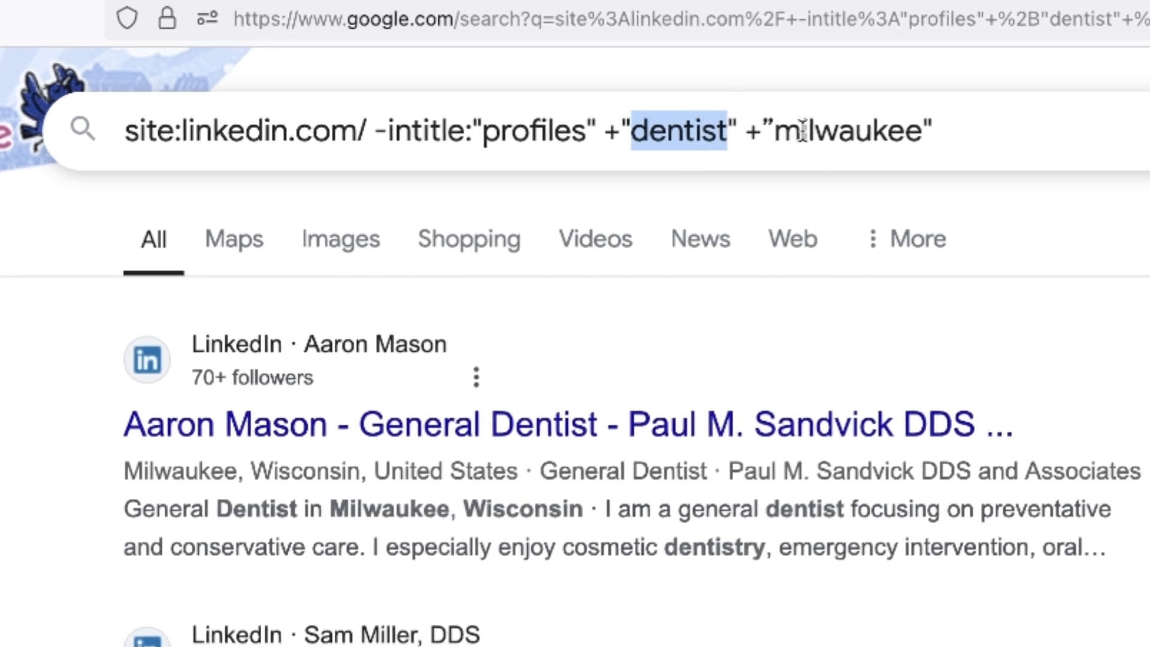
pyautogui.doubleClick(847, 130)
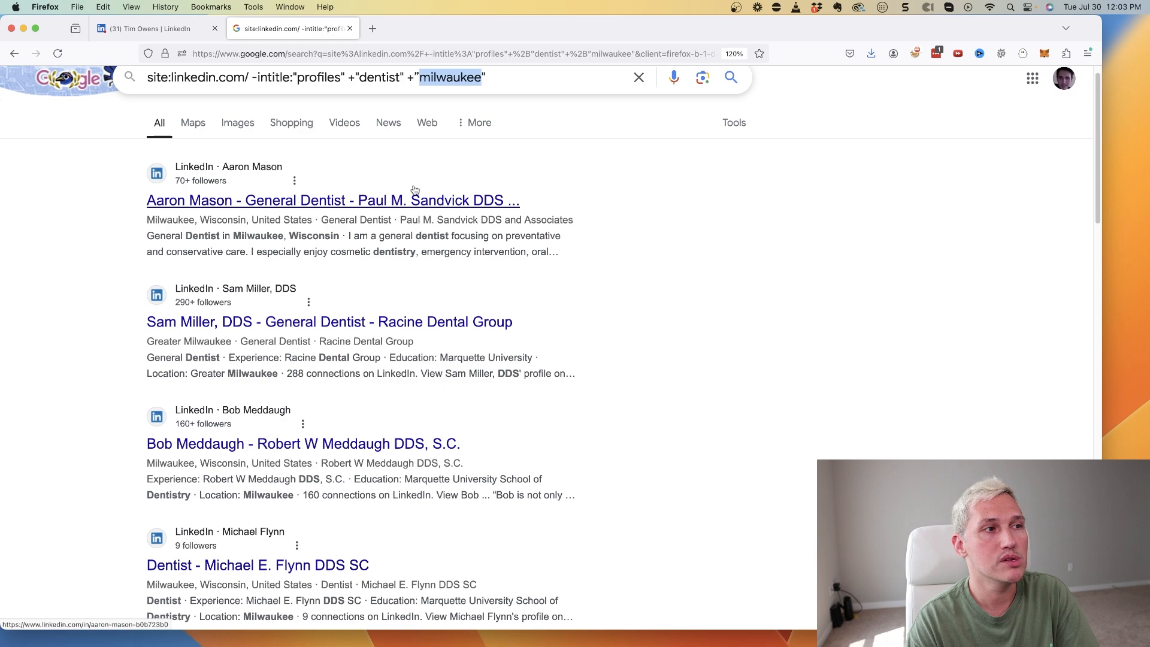
pyautogui.scroll(-3)
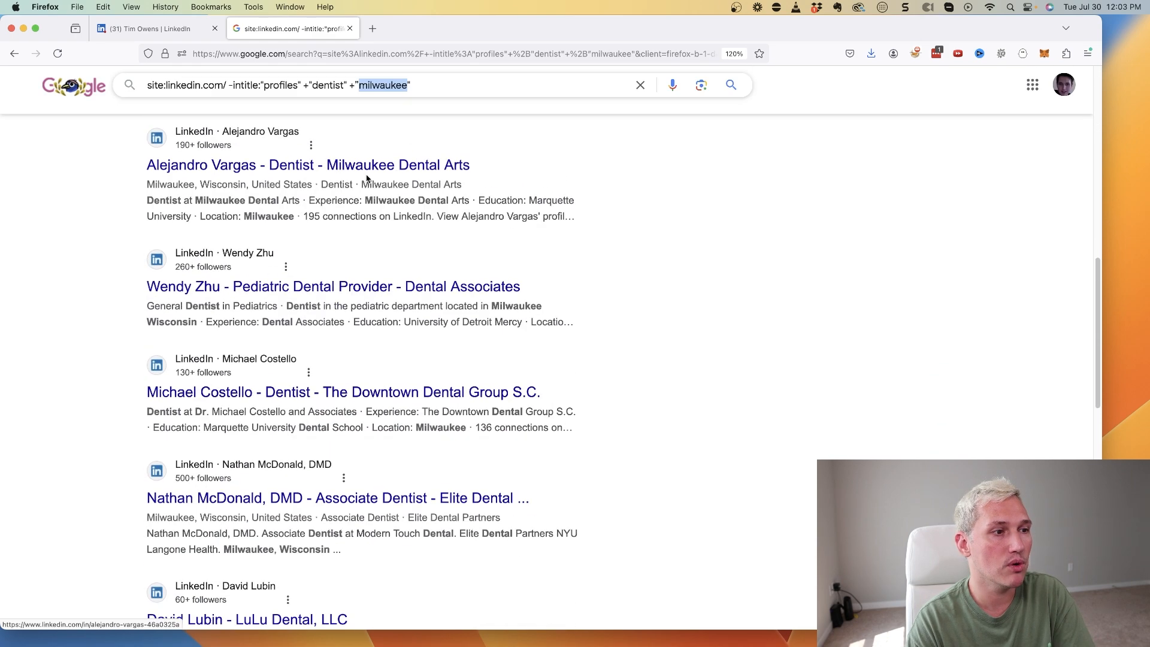
pyautogui.scroll(-3)
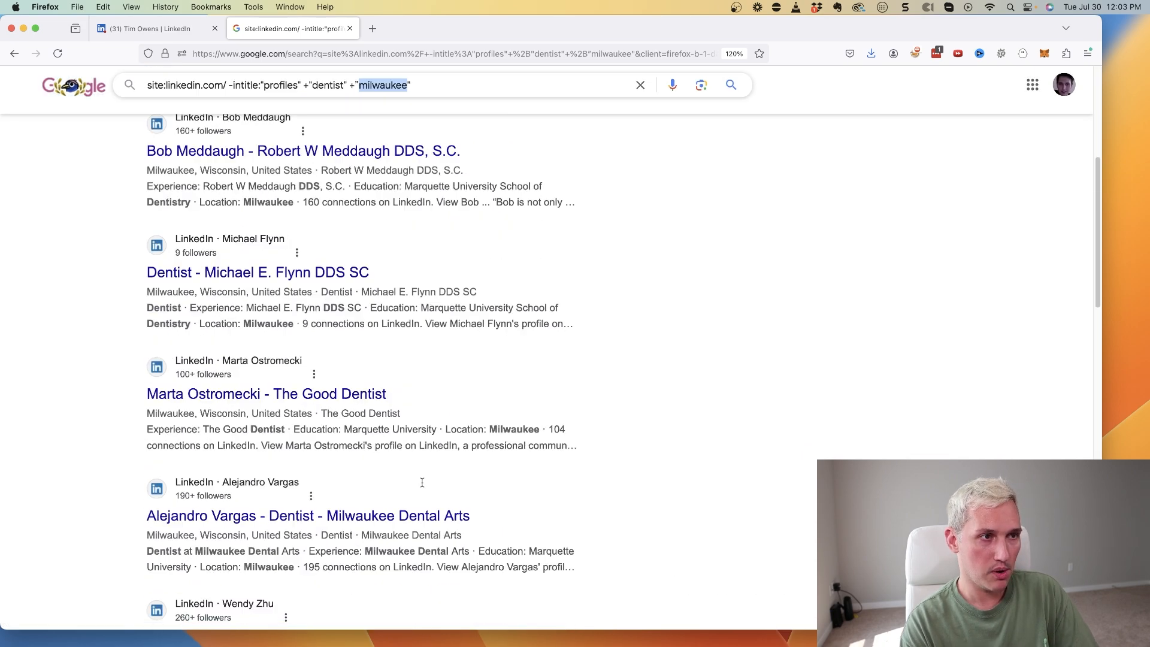
pyautogui.scroll(-3)
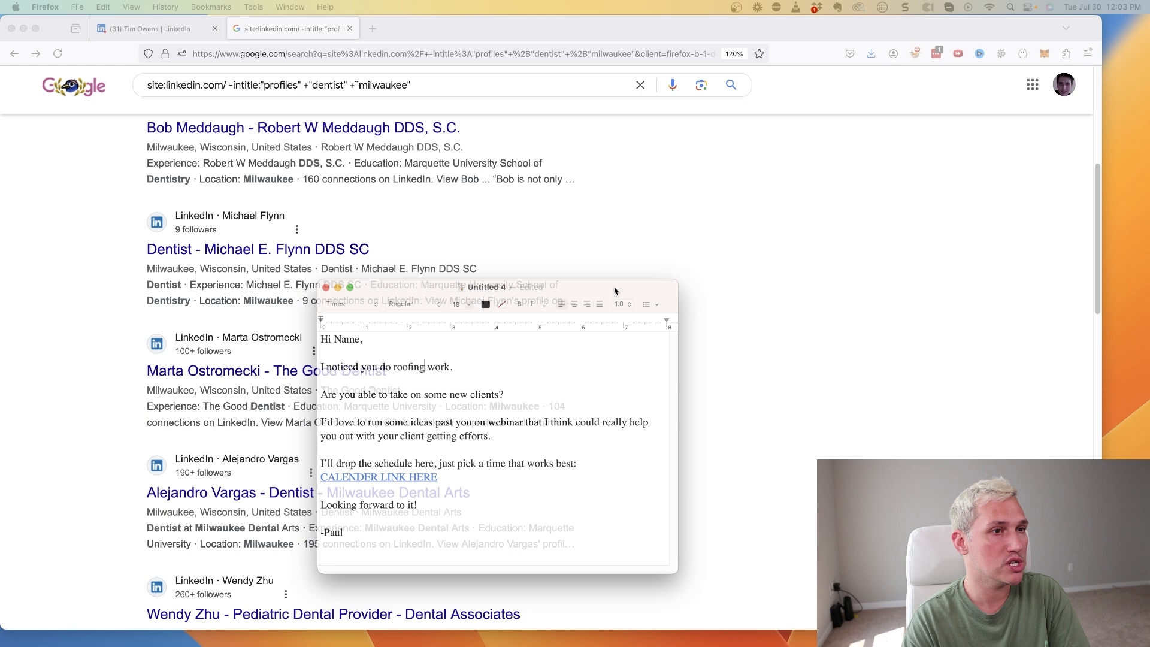
# Move the TextEdit roofing outreach template window aside to reveal the Milwaukee dentist results
pyautogui.moveTo(504, 286); pyautogui.dragTo(600, 222)
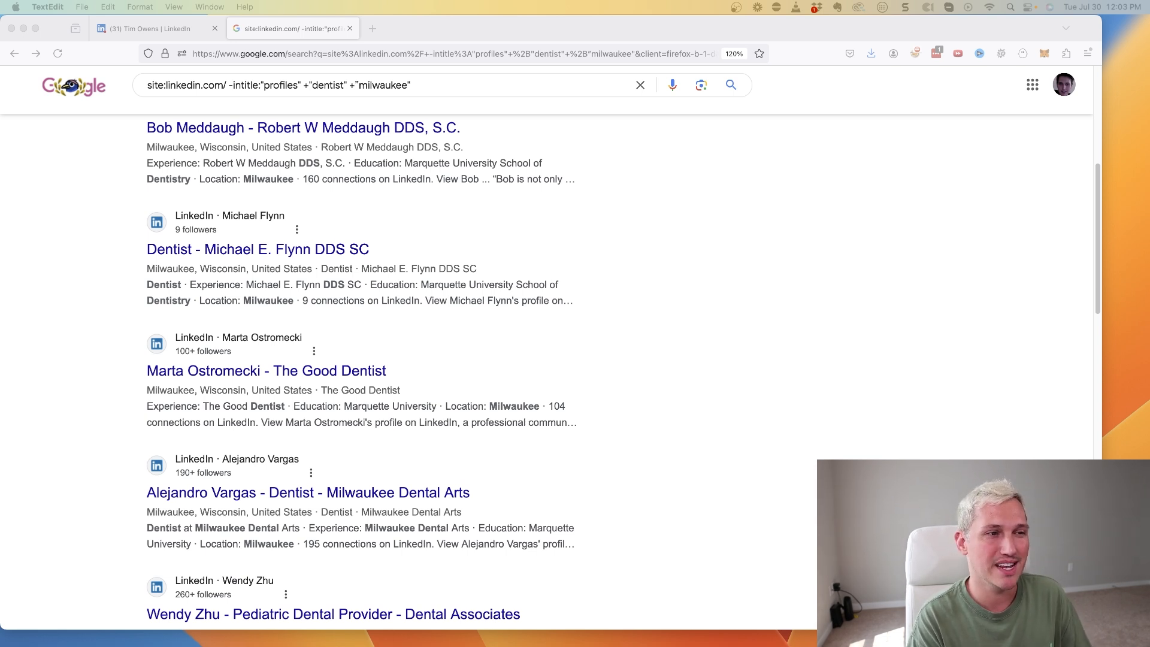
# Return focus to the Google results page for the LinkedIn dentist search
pyautogui.click(483, 85)
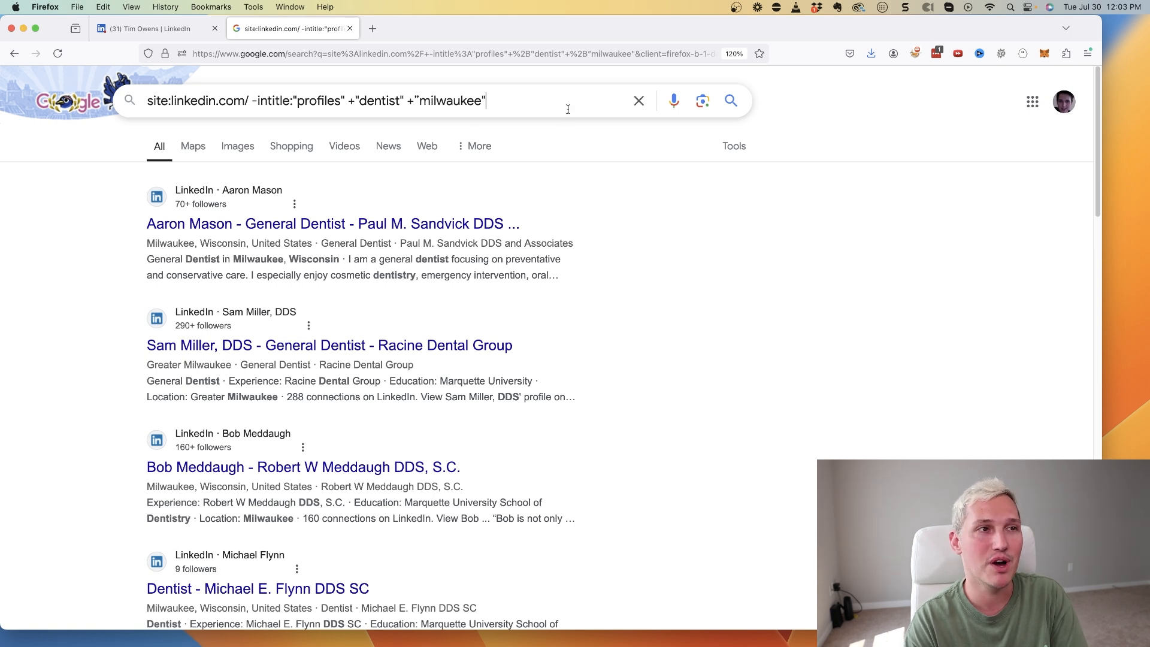
pyautogui.moveTo(10, 103)
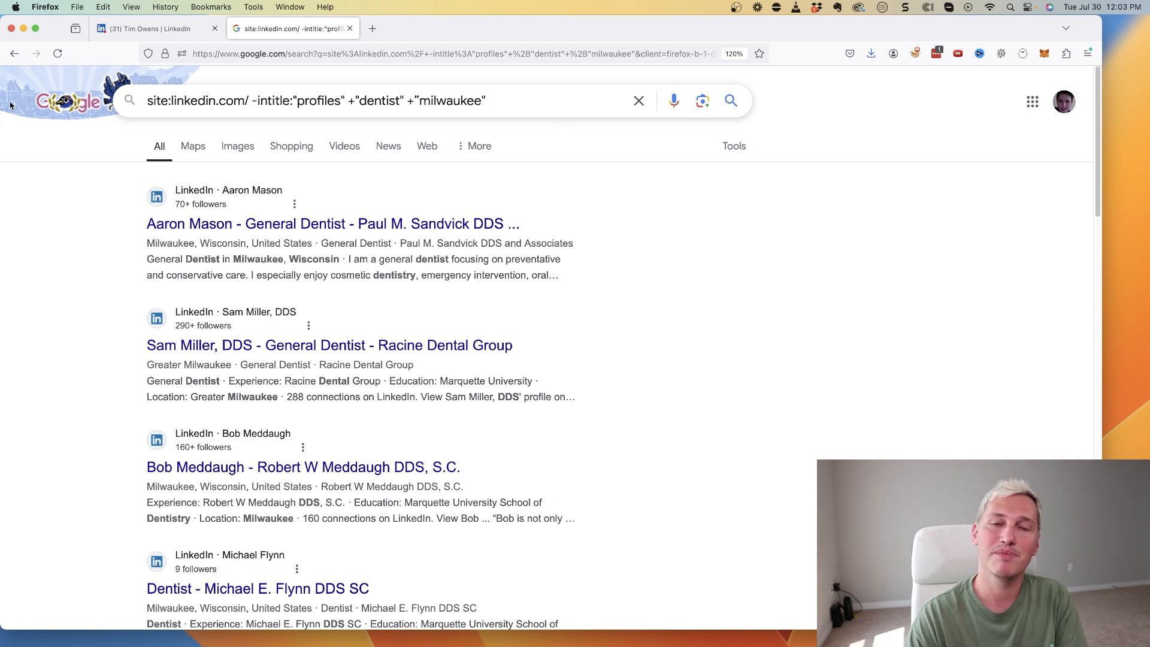